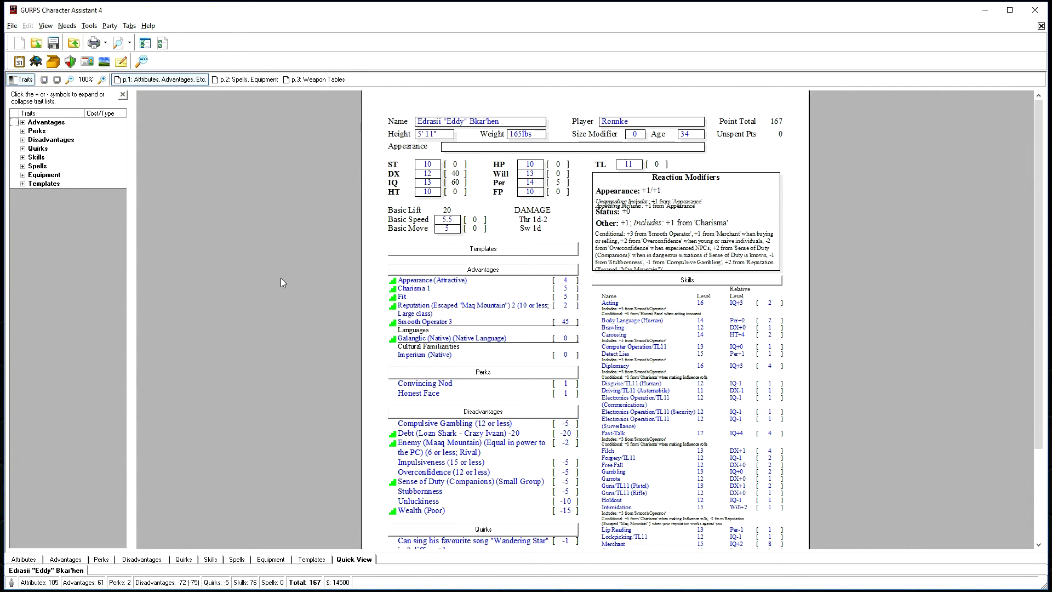
Step: Configure the export with 'export PC for Fantasy Grounds.gce' and a custom .xml extension
left_click(11, 25)
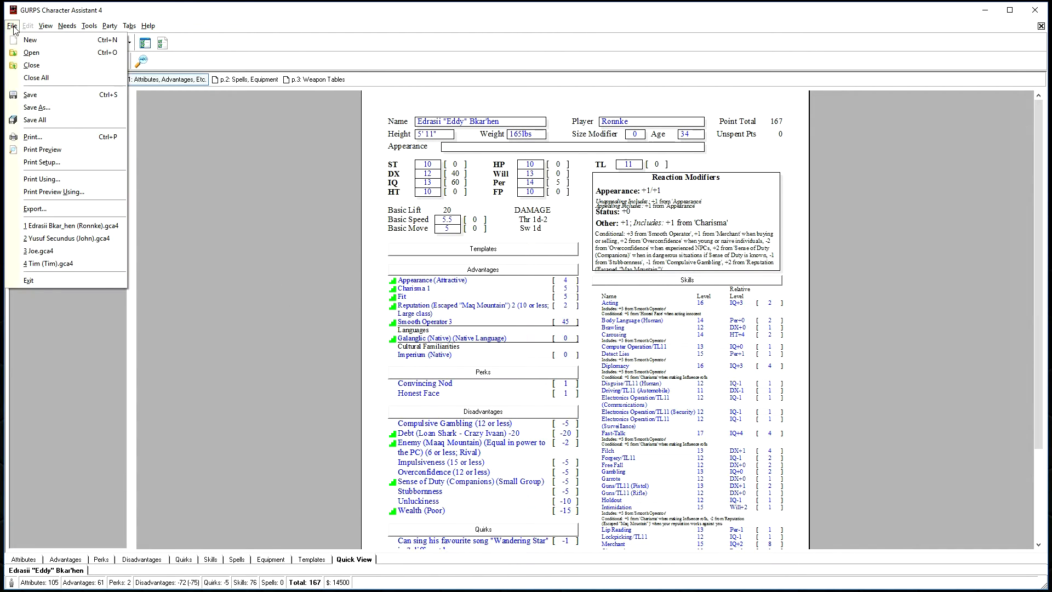
left_click(34, 209)
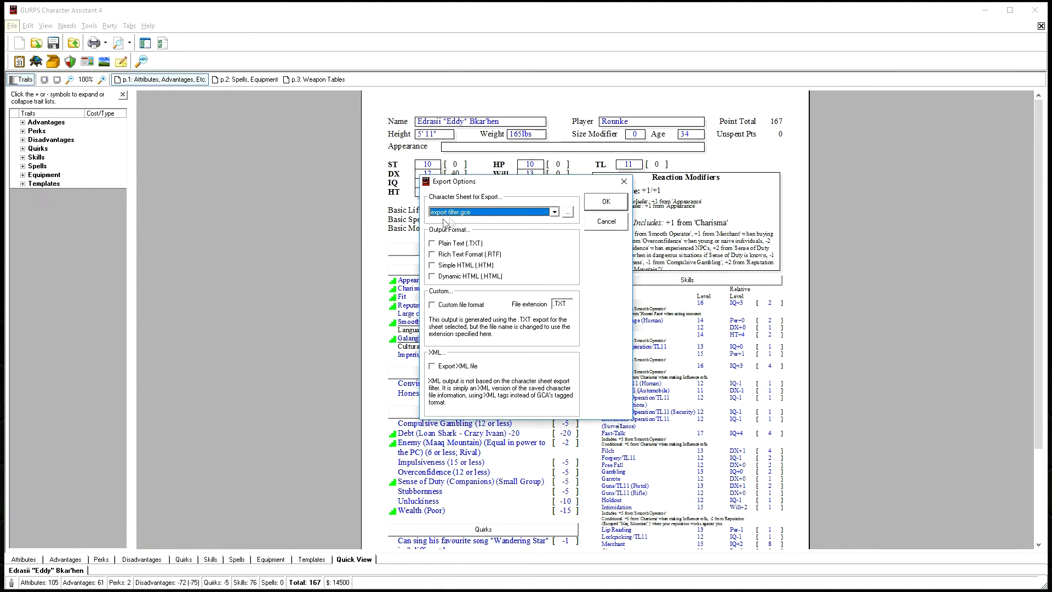
left_click(554, 211)
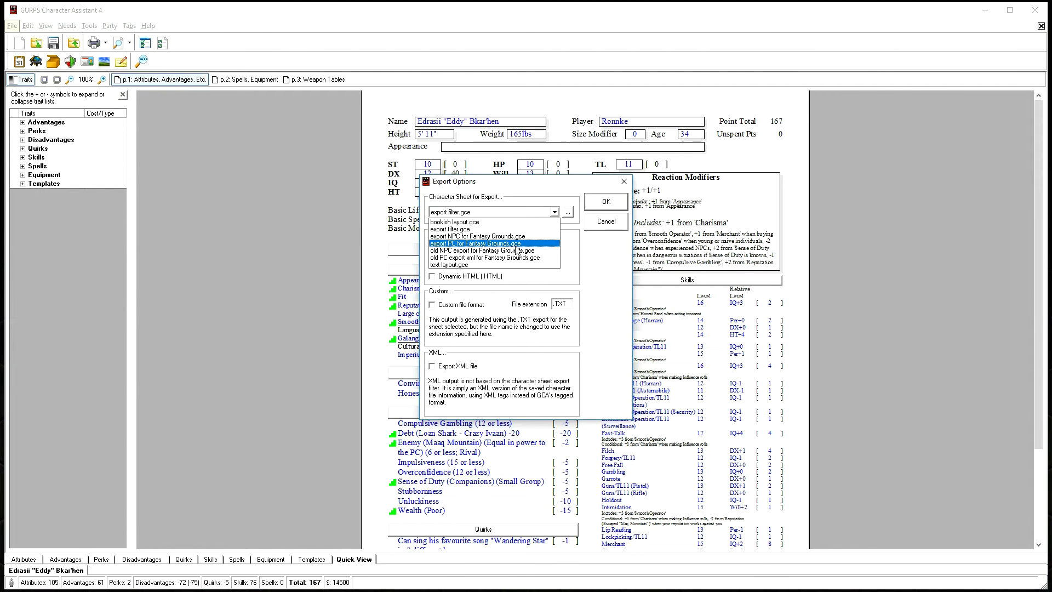
left_click(475, 243)
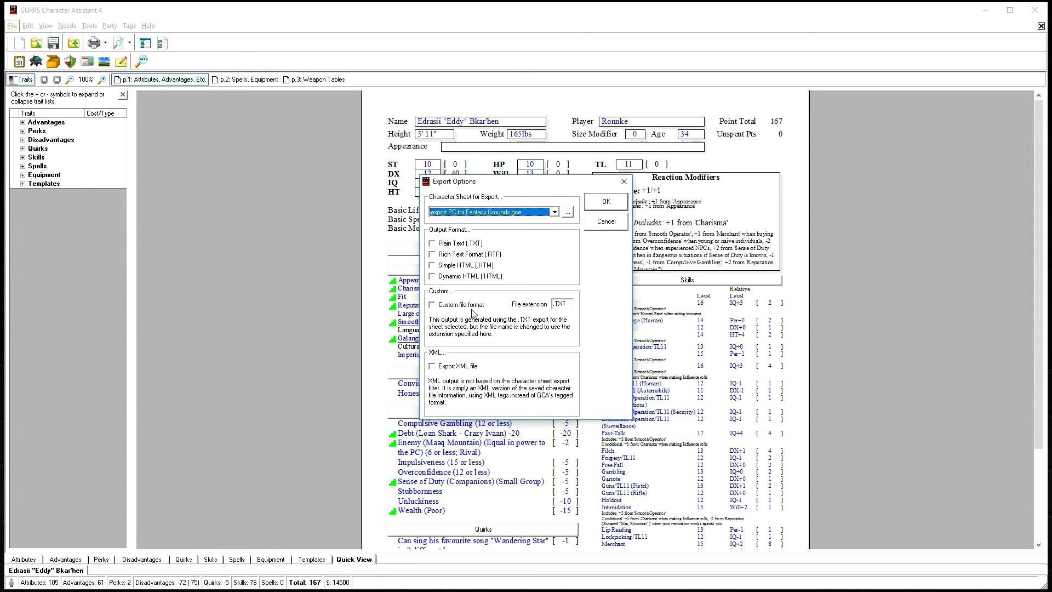
left_click(432, 303)
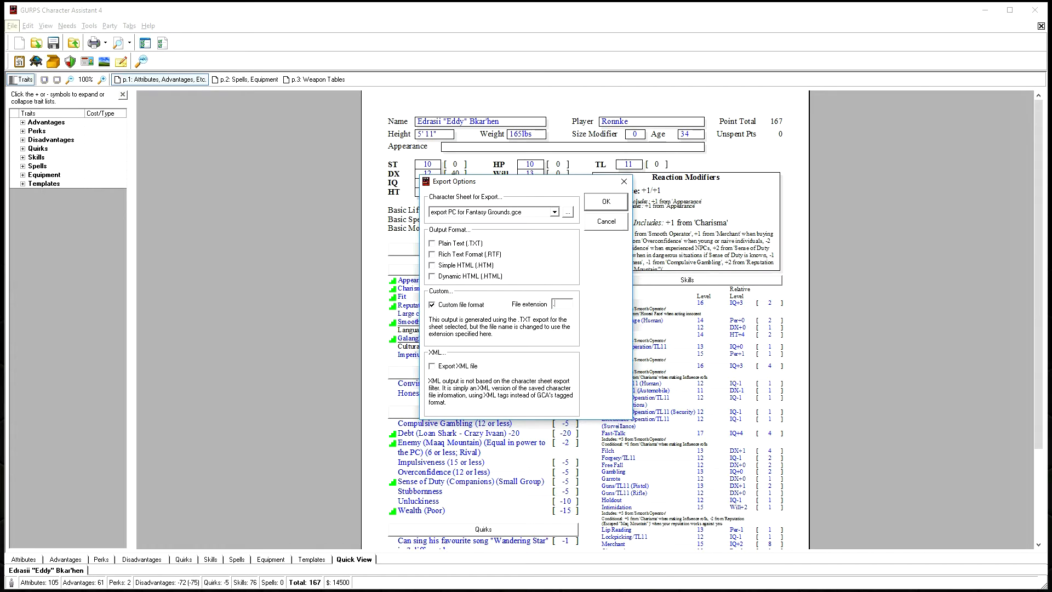
type(".xml")
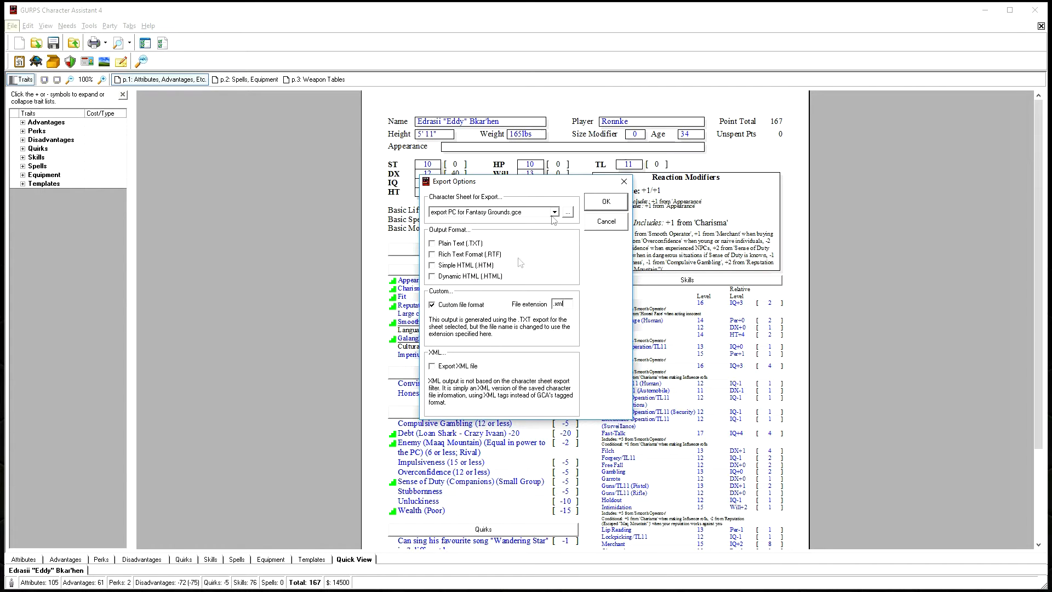
left_click(603, 202)
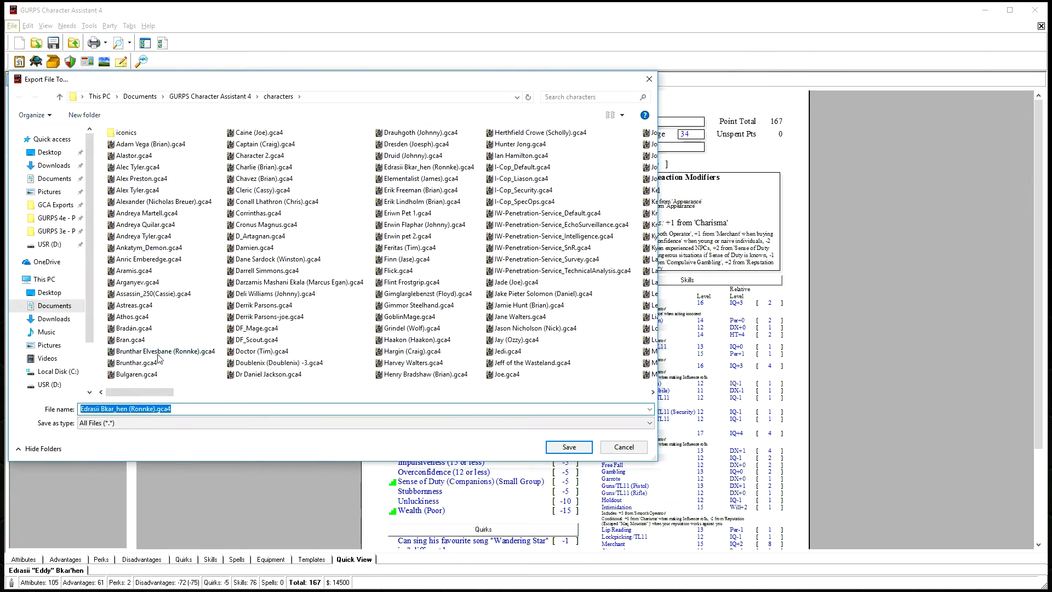
Step: Save the PC export file into the GCA Exports folder
left_click(56, 205)
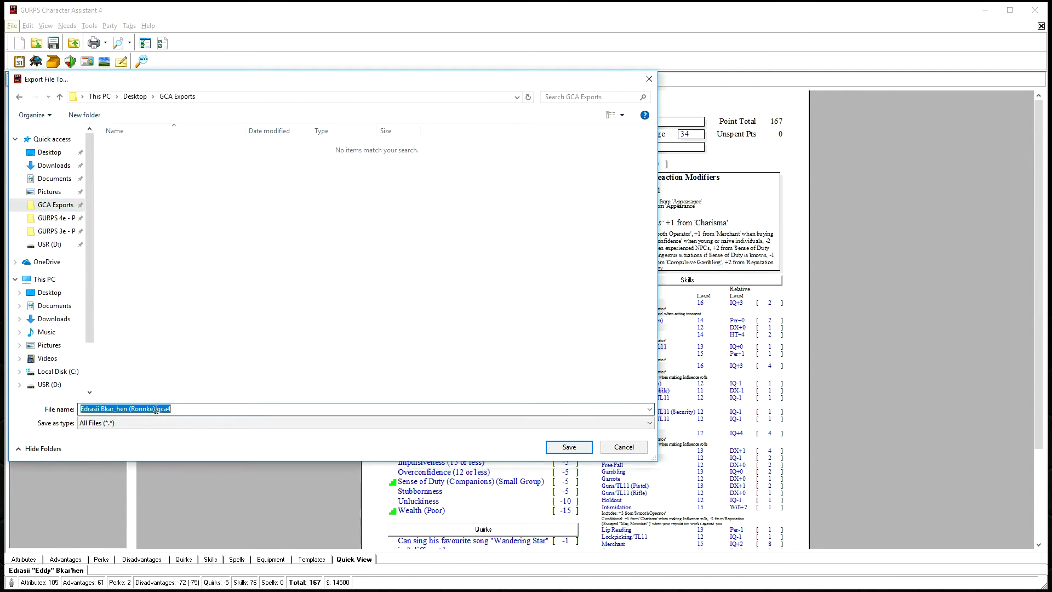
left_click(259, 408)
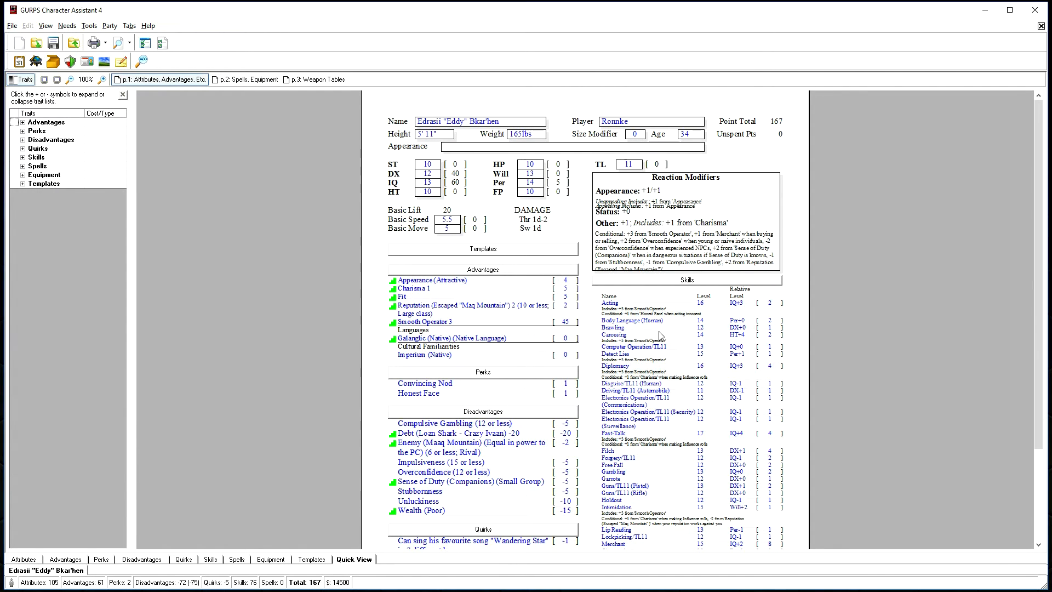
mouse_move(696, 288)
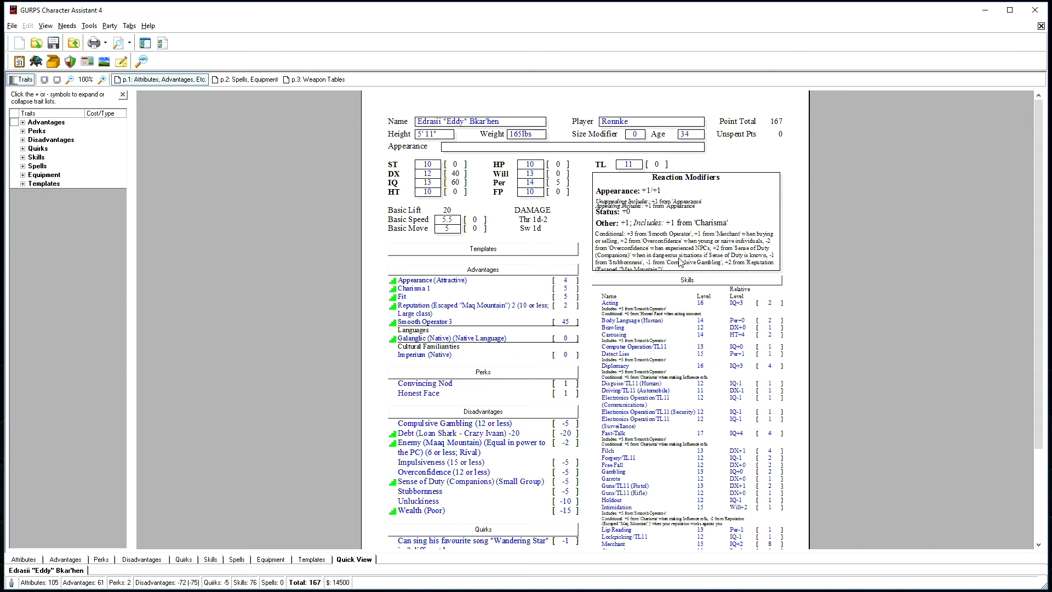
mouse_move(329, 252)
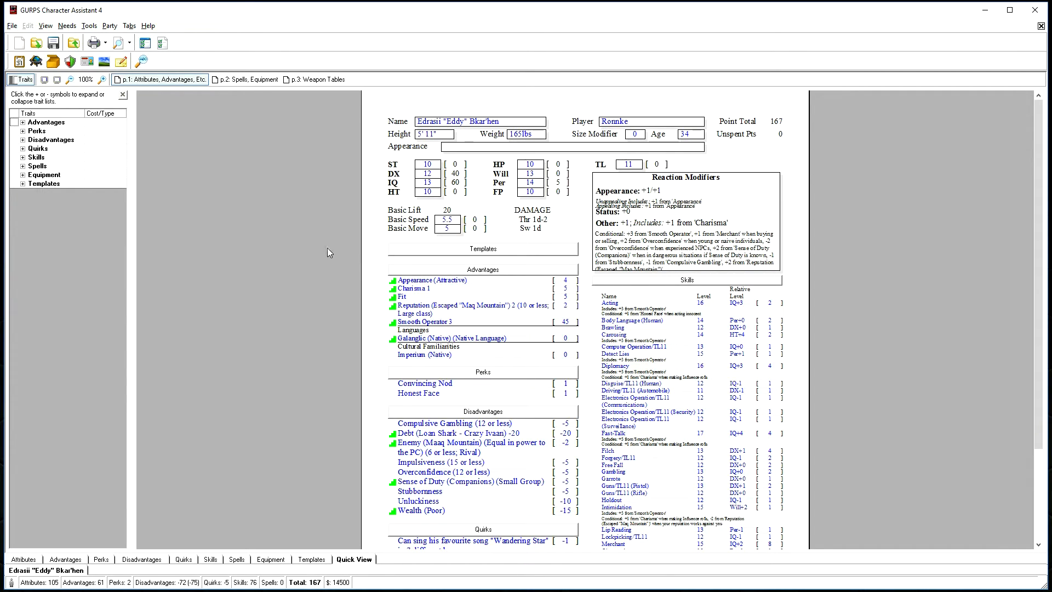
mouse_move(186, 144)
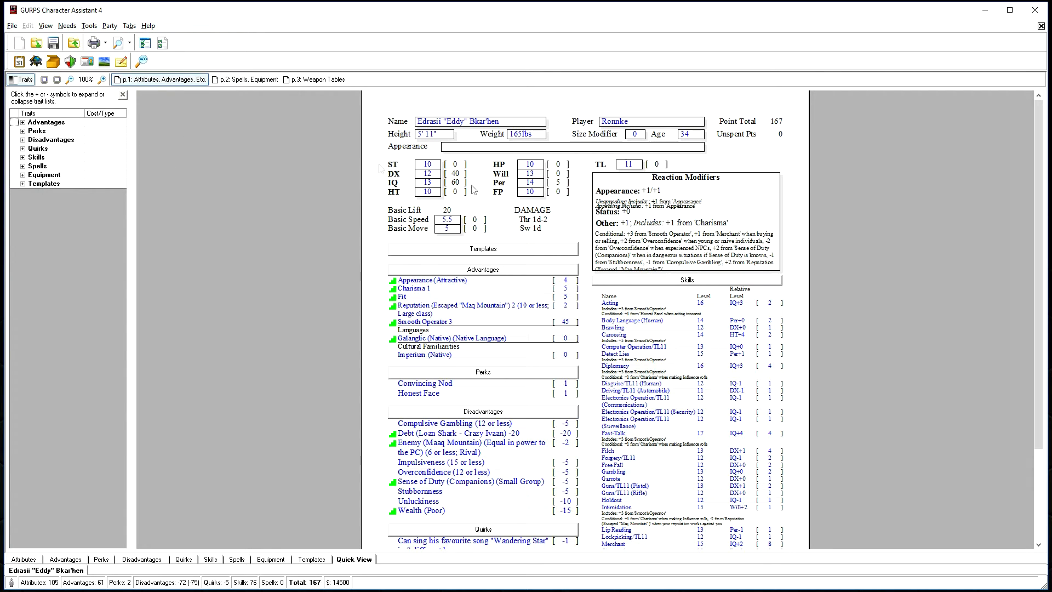
Step: Configure the export with 'export NPC for Fantasy Grounds.gce' and a custom .xml extension
left_click(11, 25)
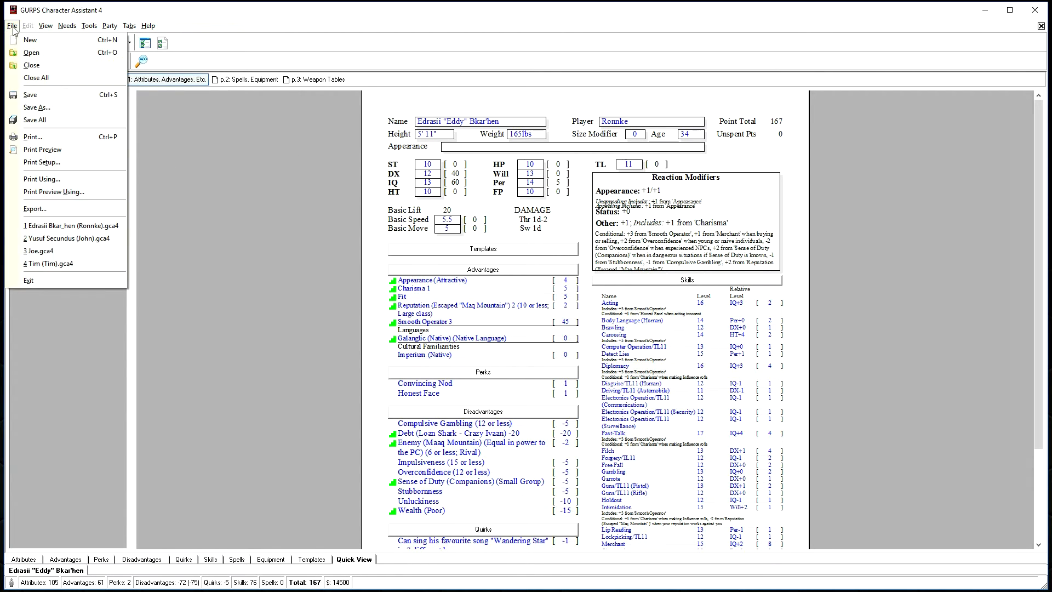
left_click(35, 208)
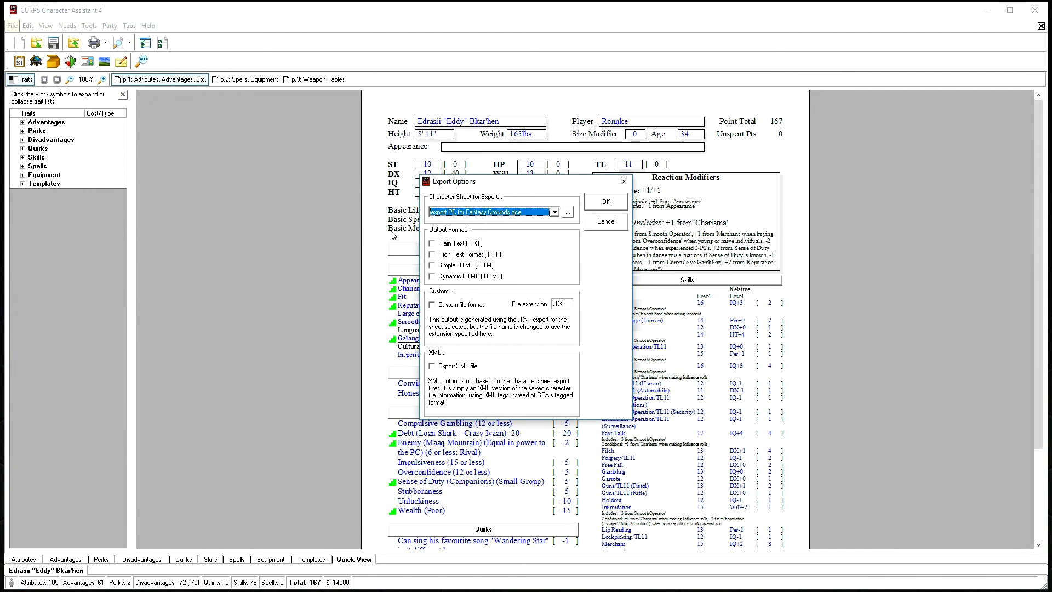
left_click(554, 211)
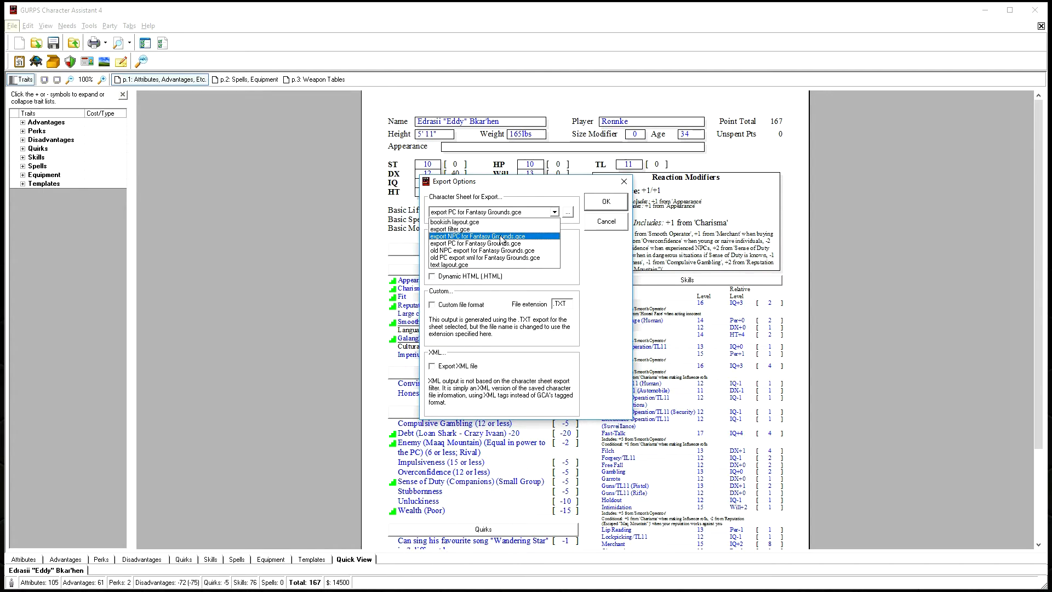
left_click(480, 236)
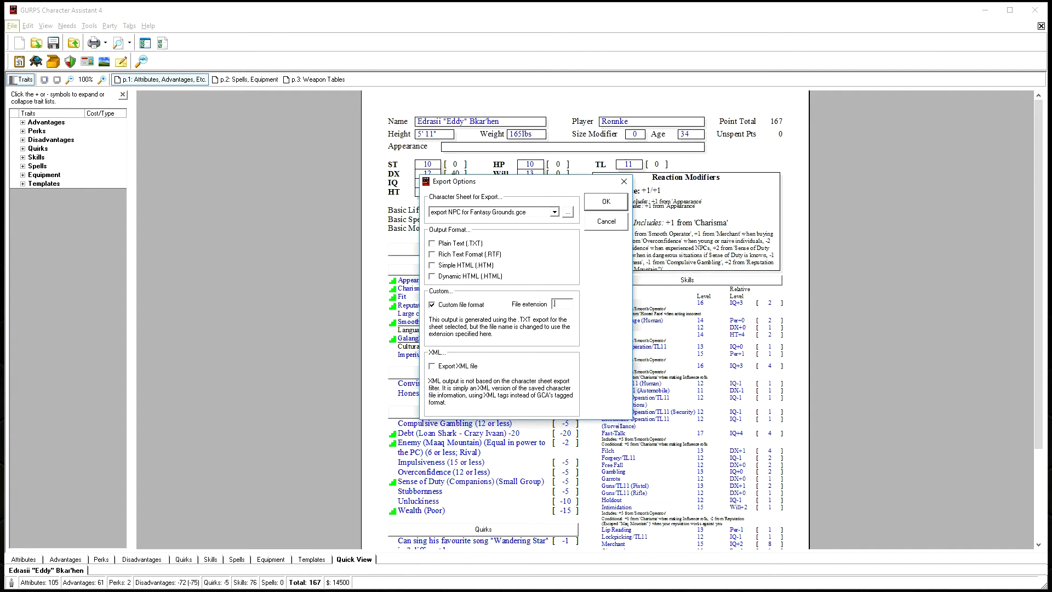
type(".xml")
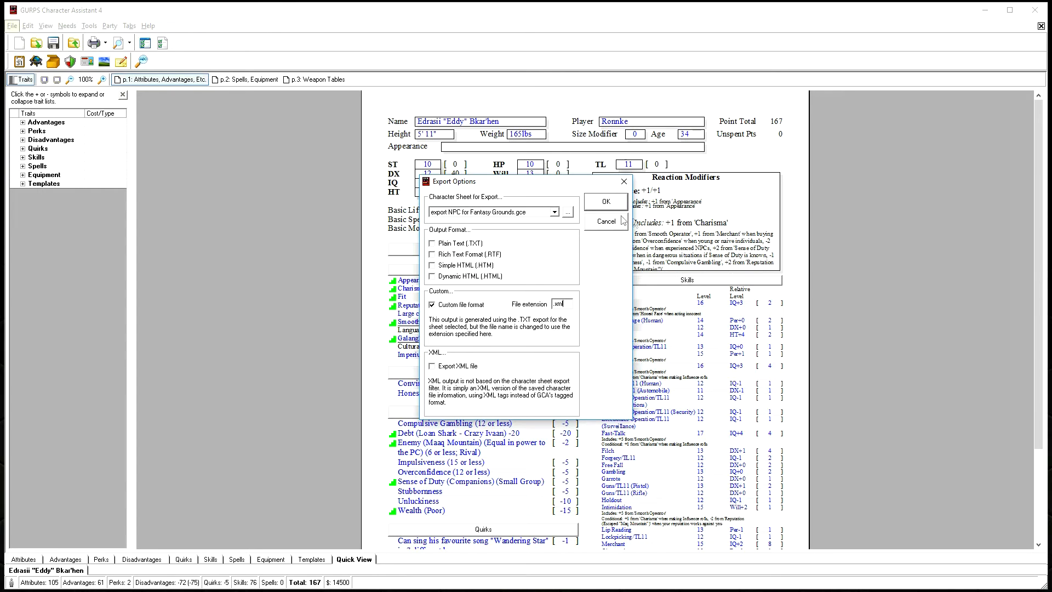
left_click(605, 202)
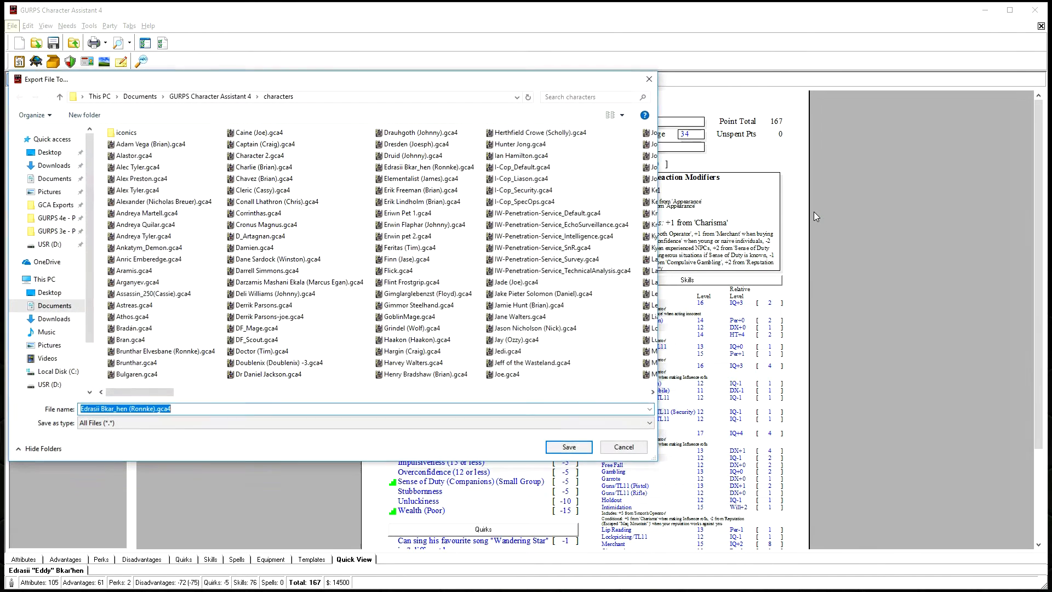
Step: Save the NPC export file into the GCA Exports folder alongside the PC XML
left_click(54, 205)
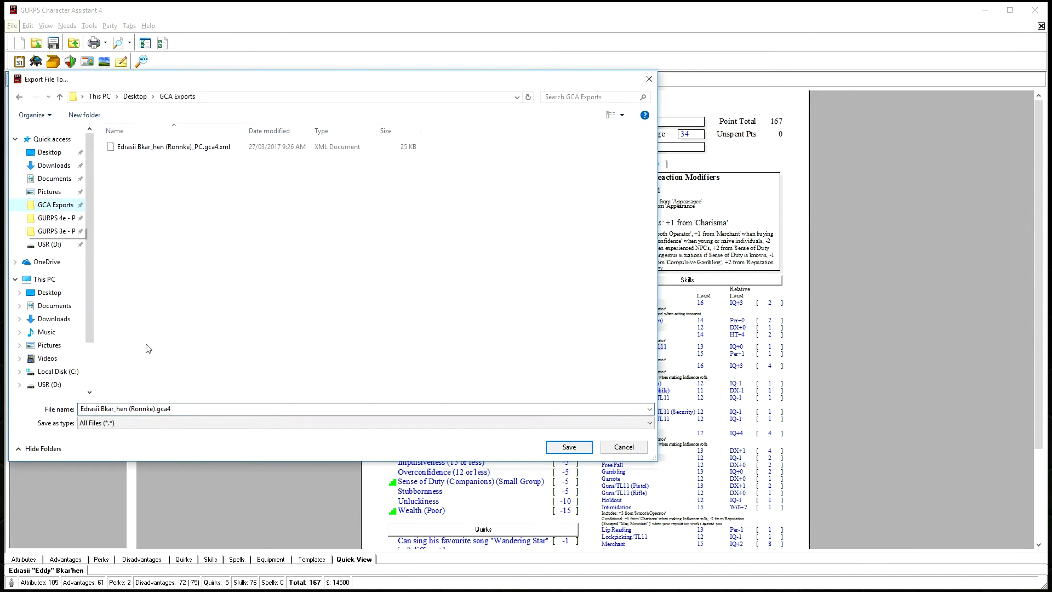
left_click(363, 409)
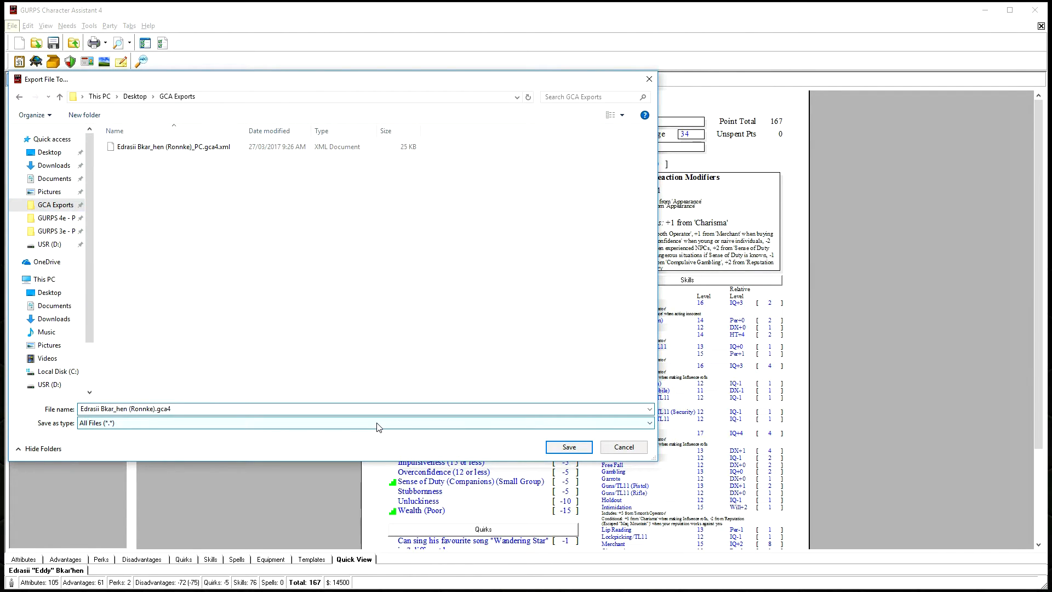
left_click(568, 448)
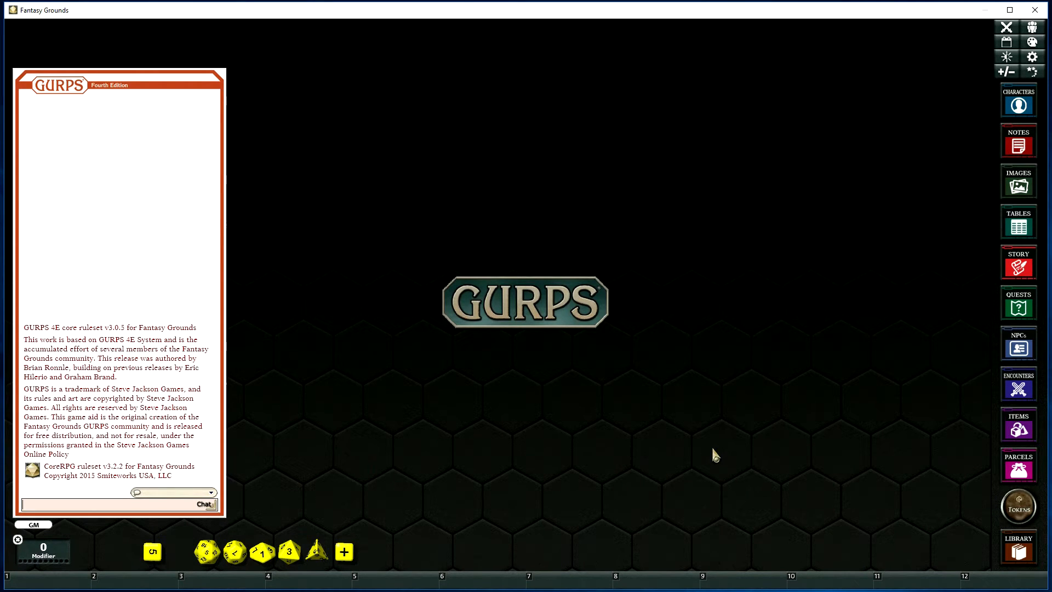
mouse_move(723, 376)
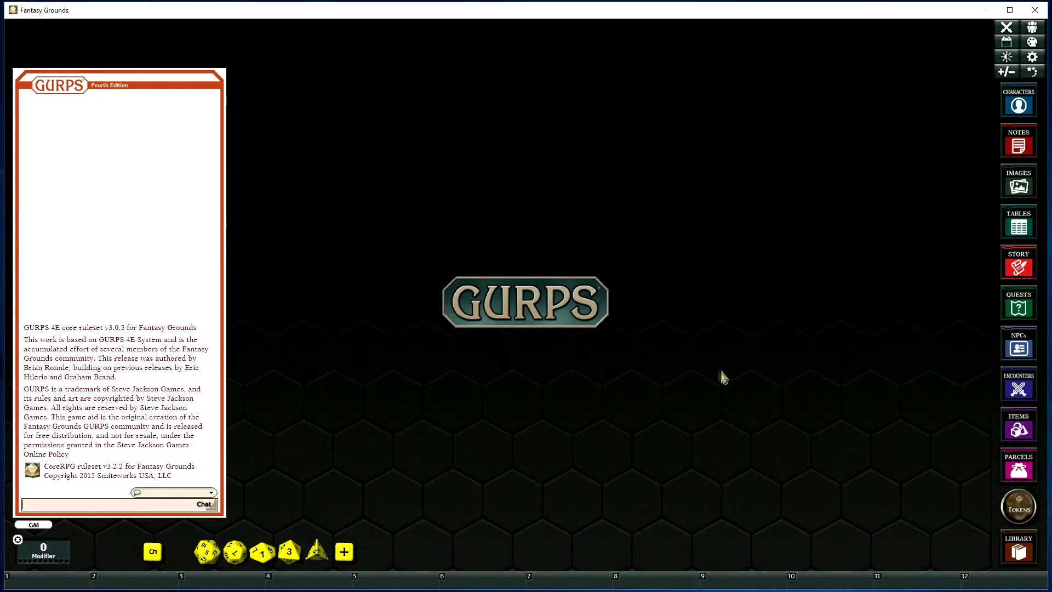
mouse_move(645, 279)
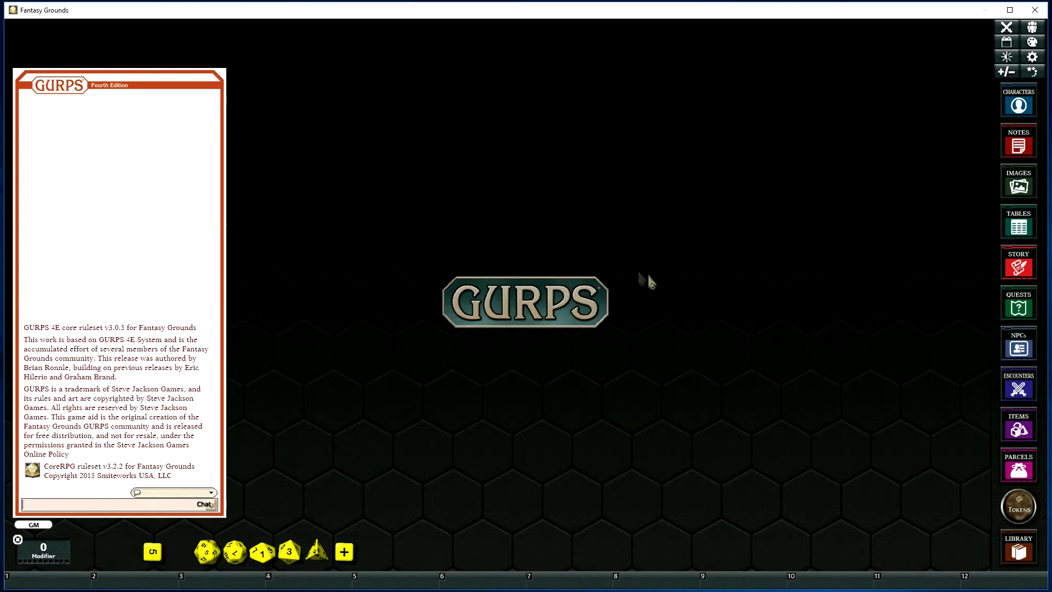
mouse_move(338, 168)
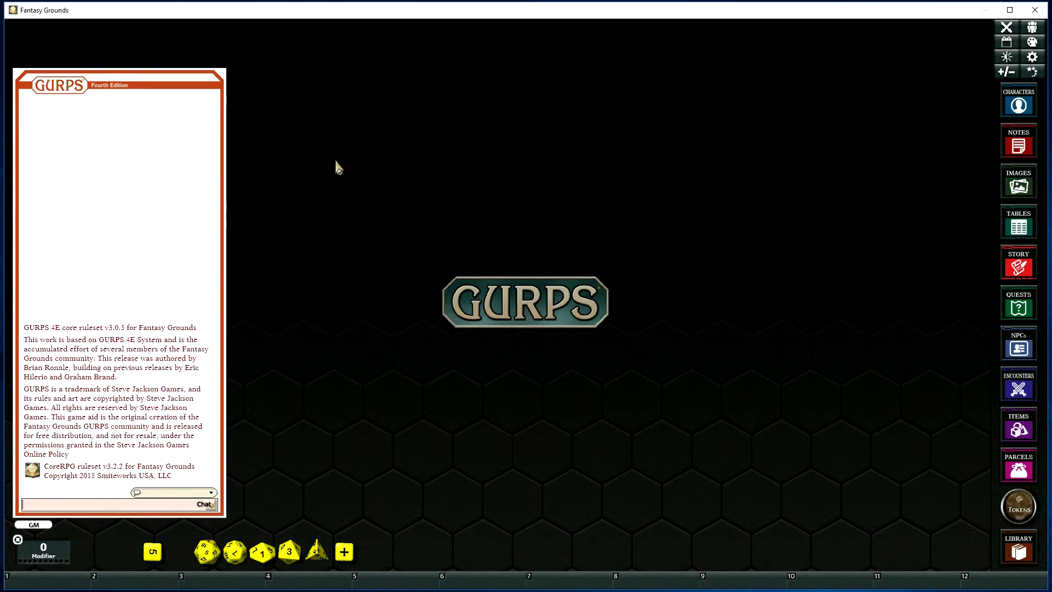
mouse_move(354, 240)
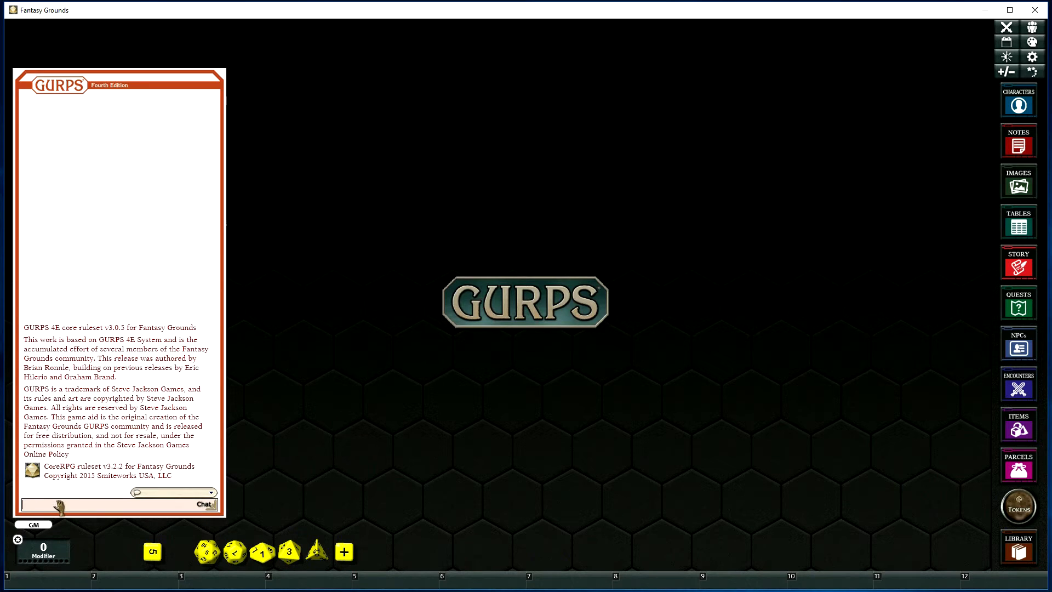
Step: Import the _PC.gca4.xml file from GCA Exports as a character via /importchar
type("/importchar")
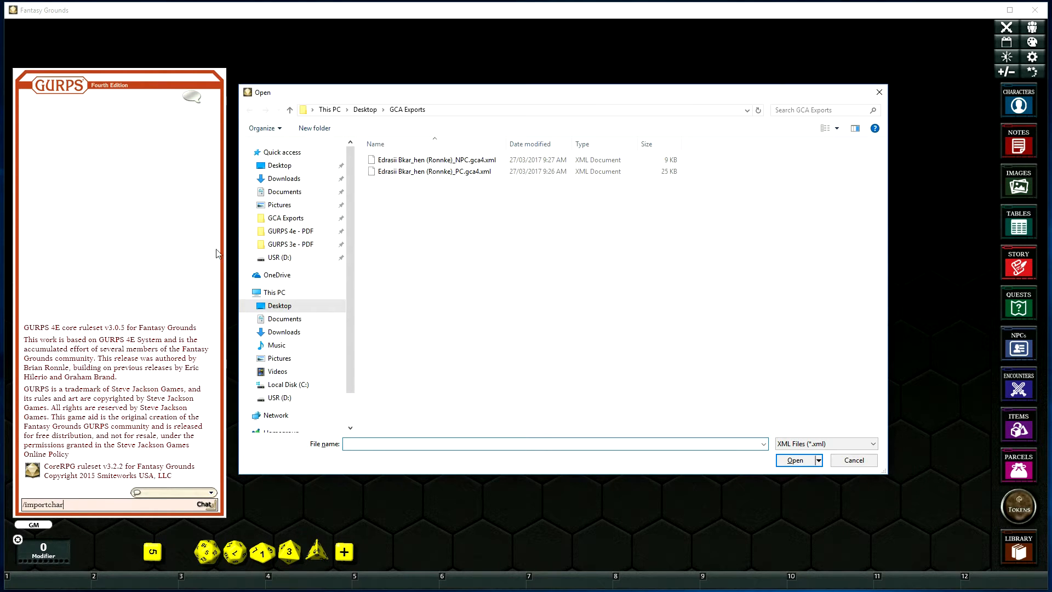
mouse_move(456, 199)
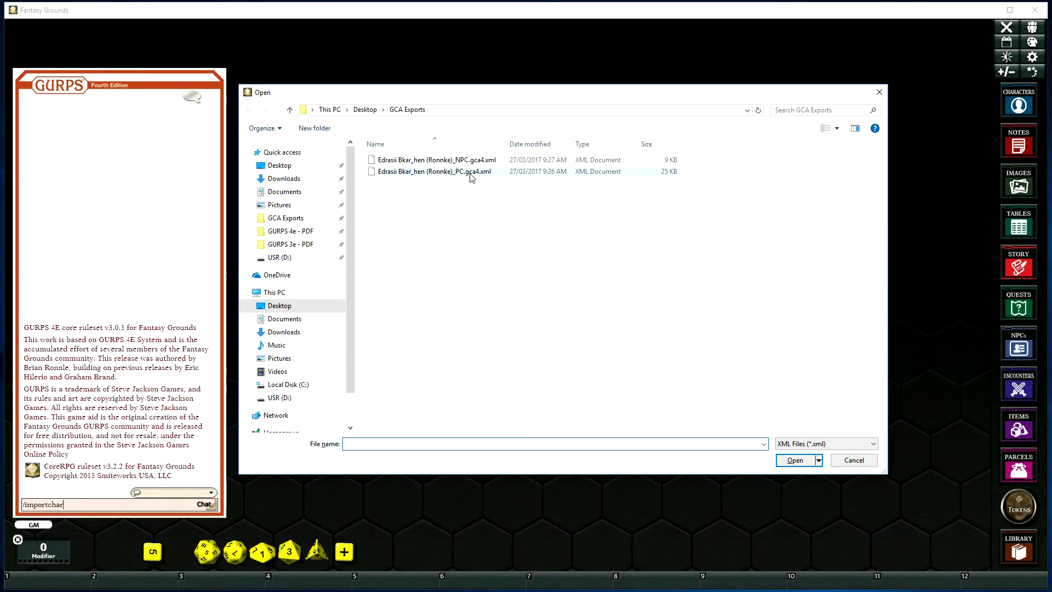
left_click(434, 171)
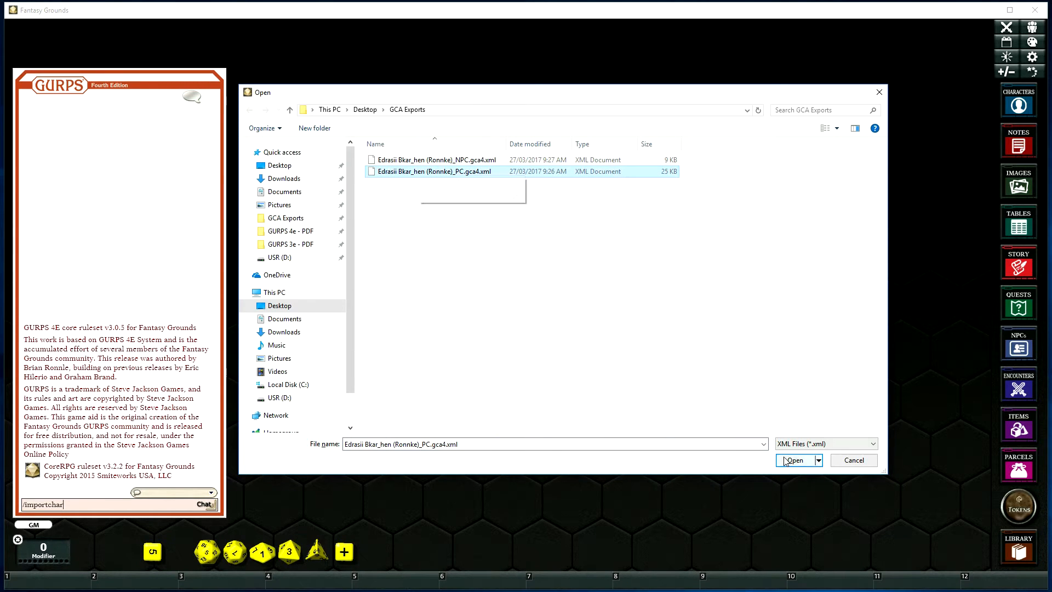
left_click(795, 459)
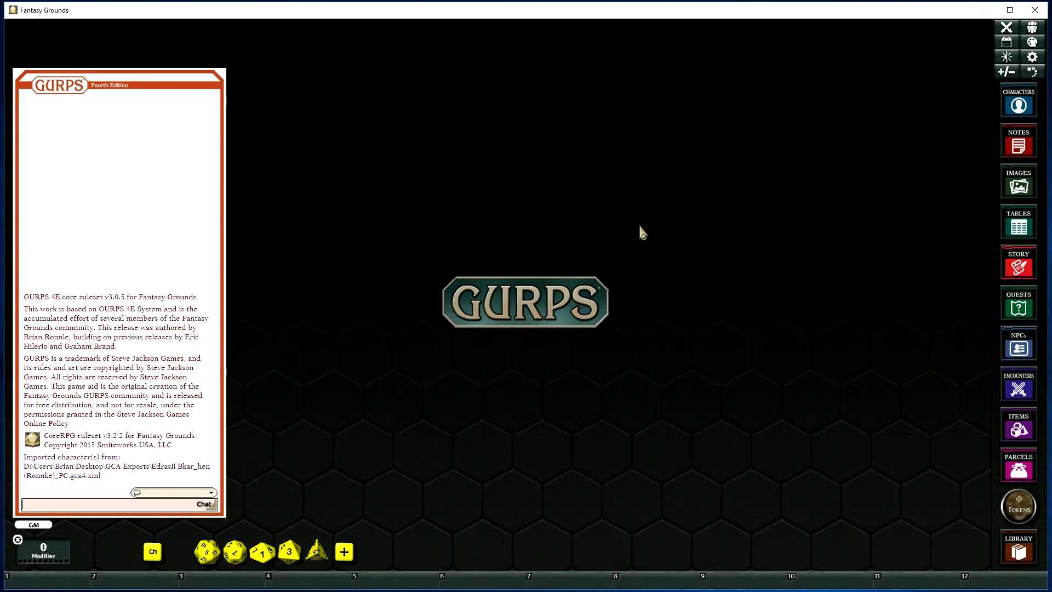
mouse_move(1018, 105)
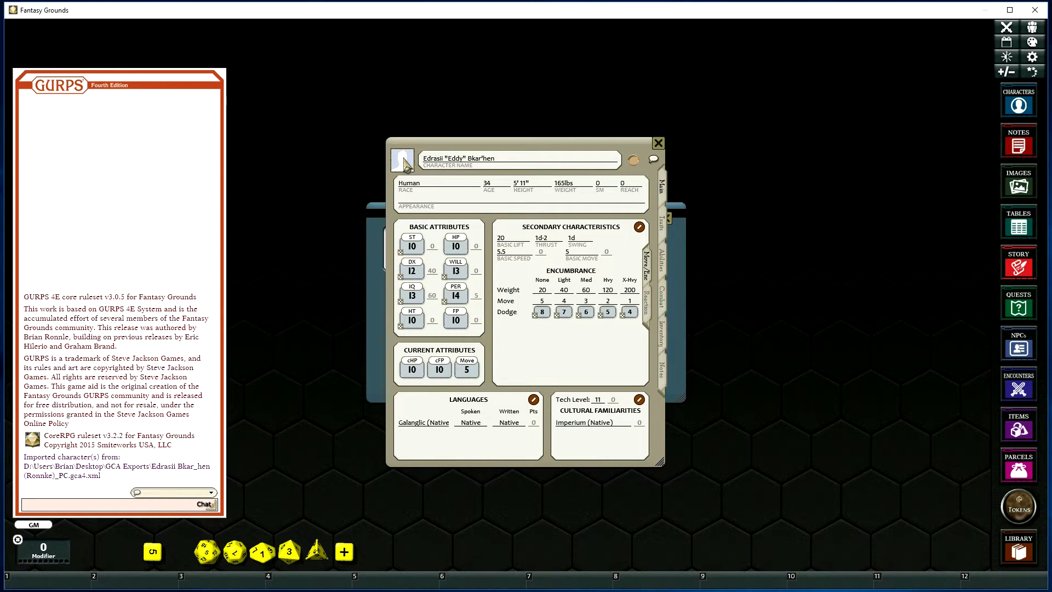
Step: Assign Eddy's portrait and the 'eddy' token to his open character sheet
left_click(403, 160)
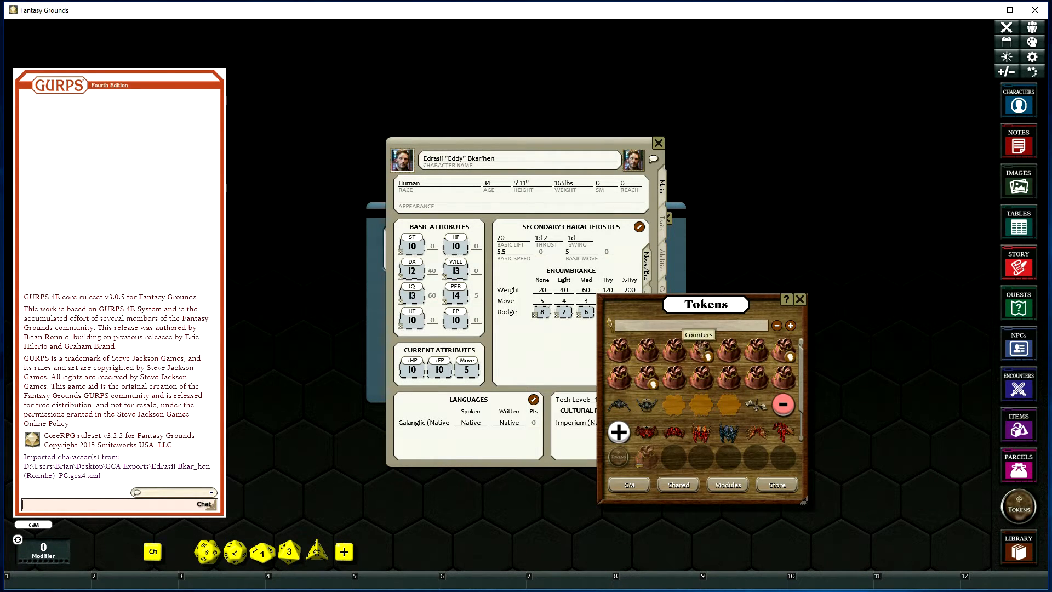
type("eddy")
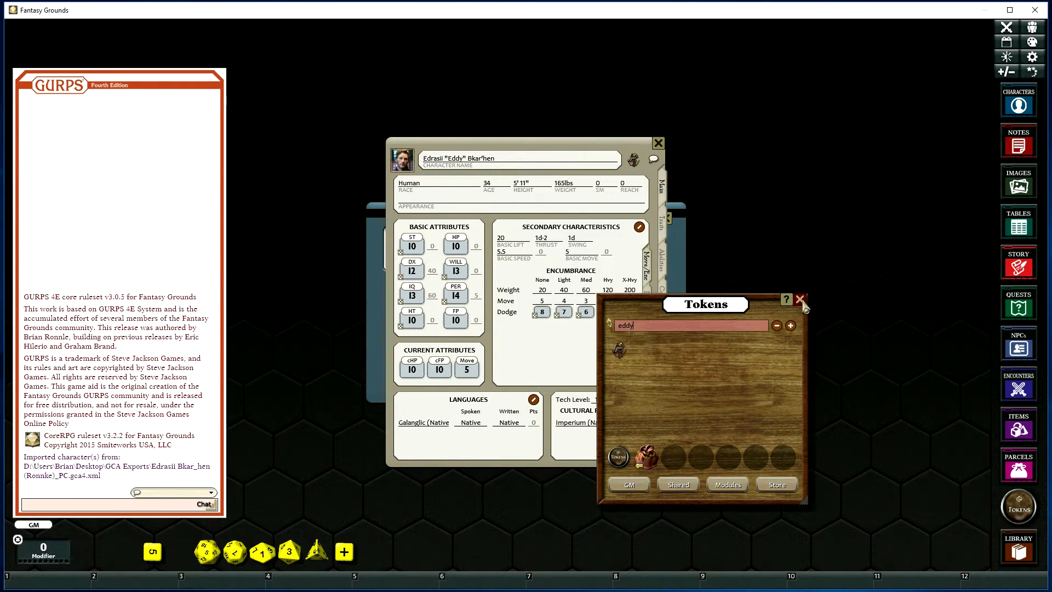
left_click(800, 299)
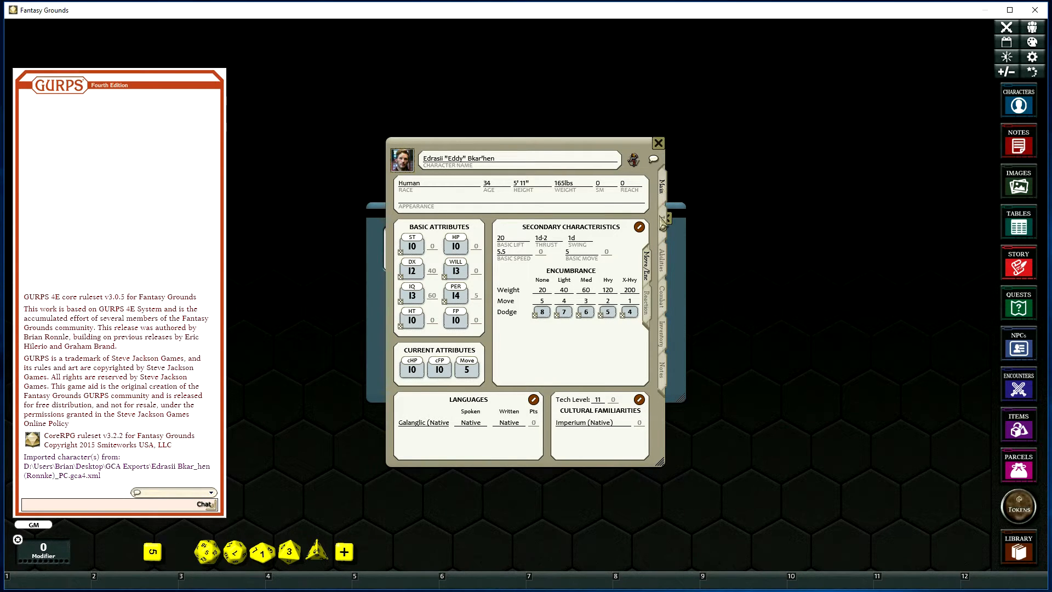
Step: Review the Abilities, Skills and Combat tabs, expanding Brawling and Gauss Pistol modes
left_click(662, 219)
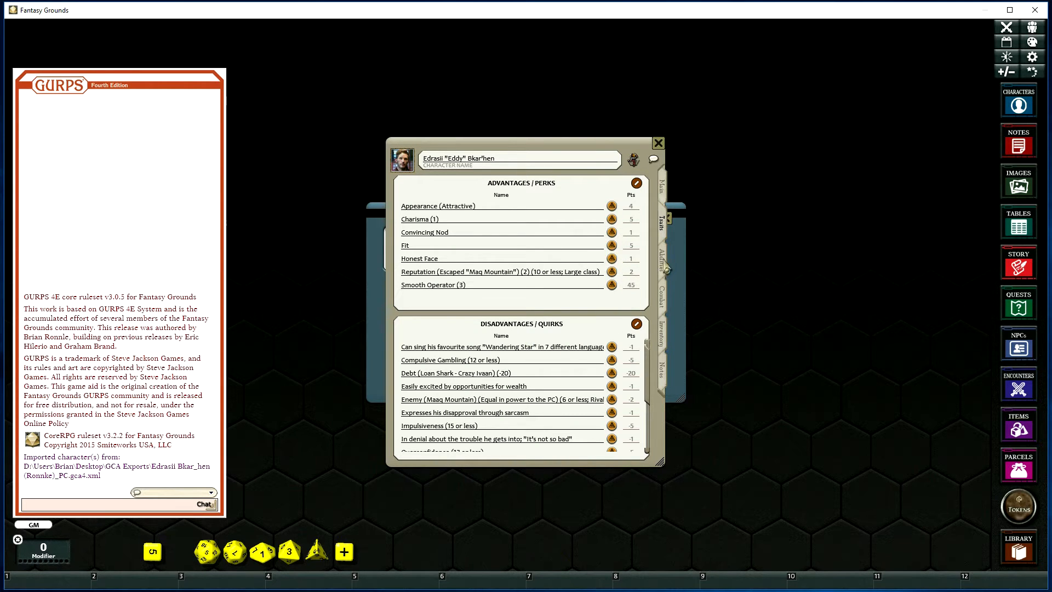
left_click(646, 235)
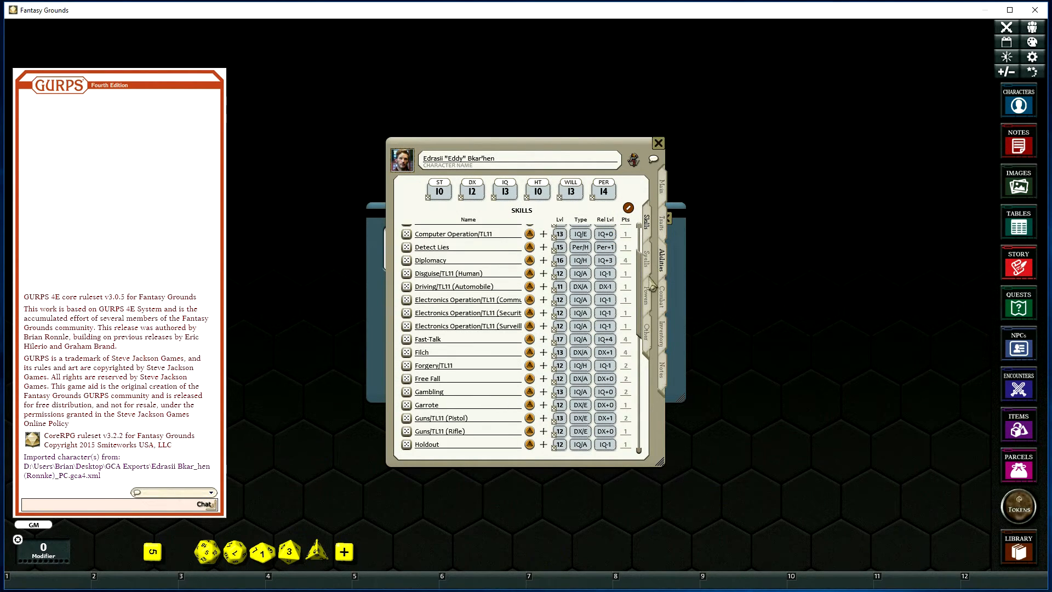
mouse_move(681, 262)
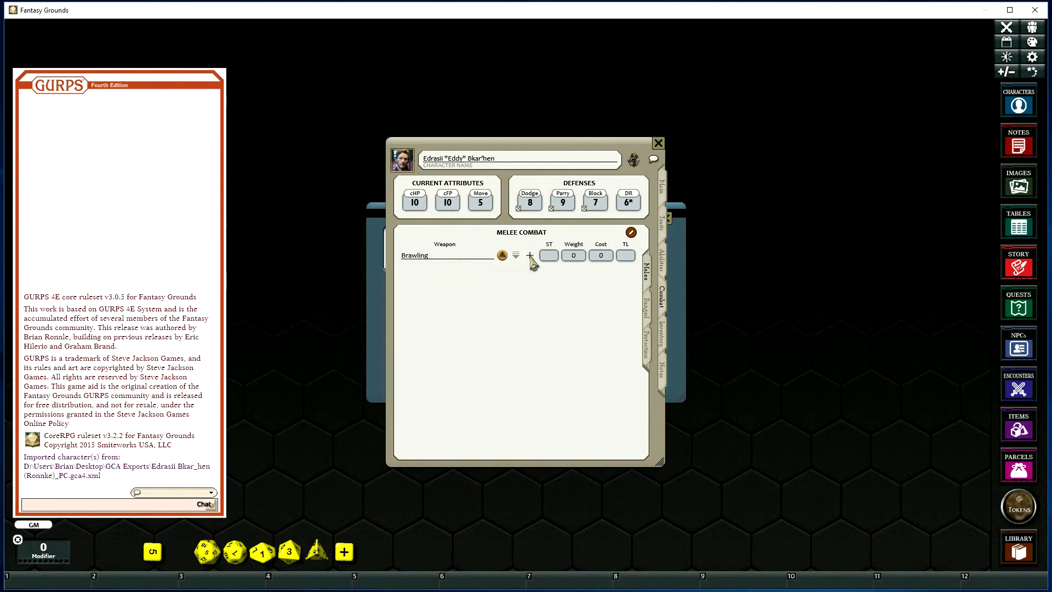
left_click(515, 256)
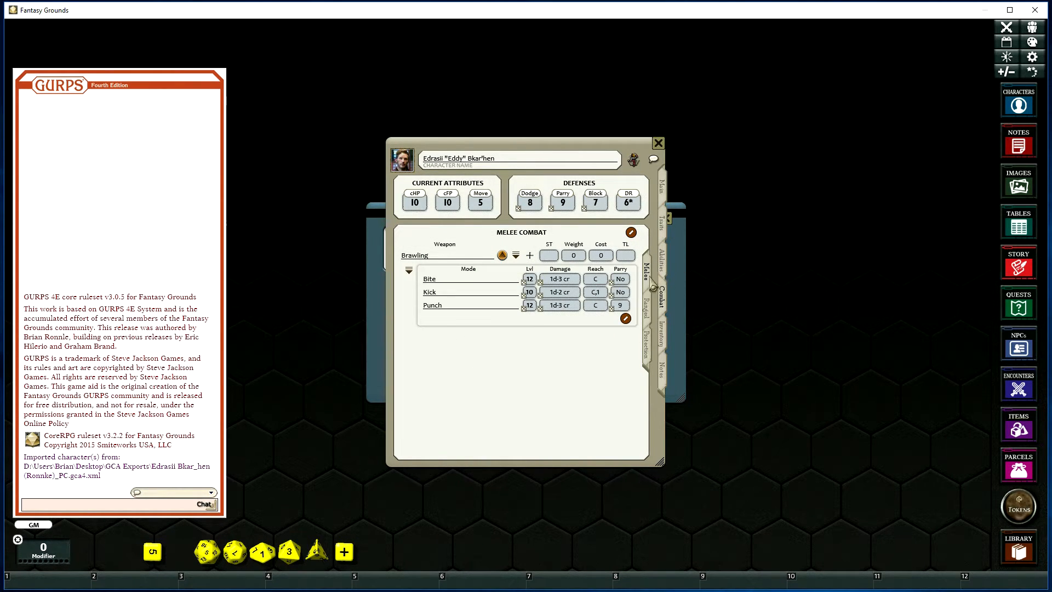
left_click(644, 319)
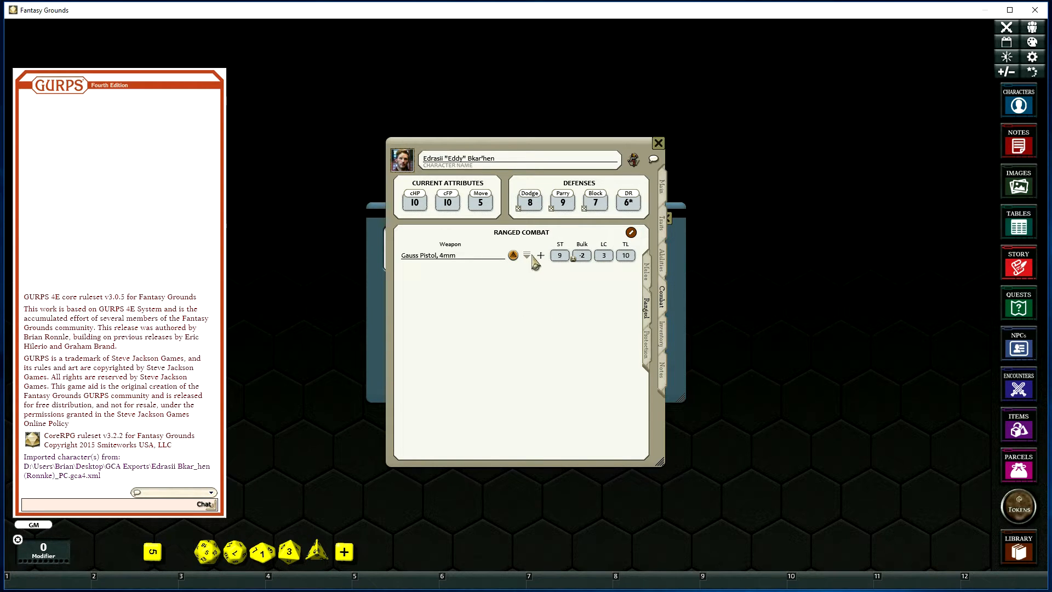
left_click(527, 255)
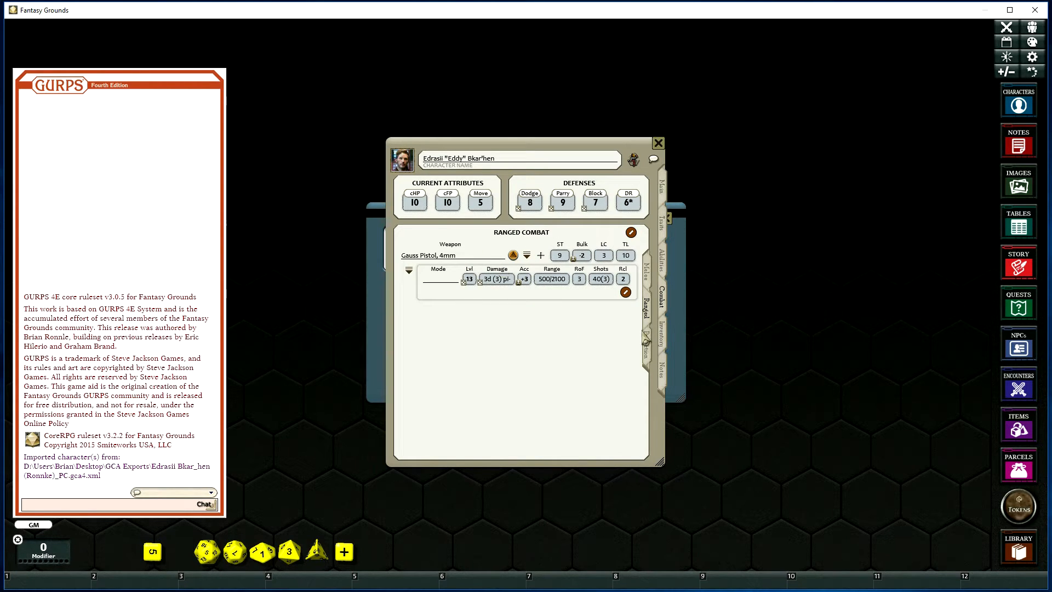
Step: Review the Notes tab and the Character Note, then close it
left_click(659, 334)
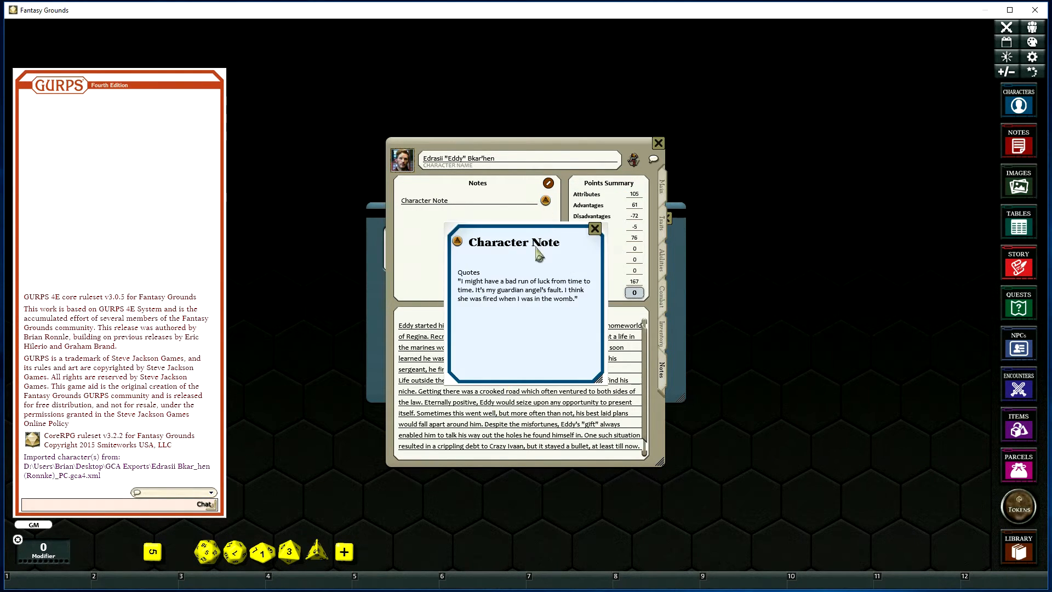
mouse_move(609, 259)
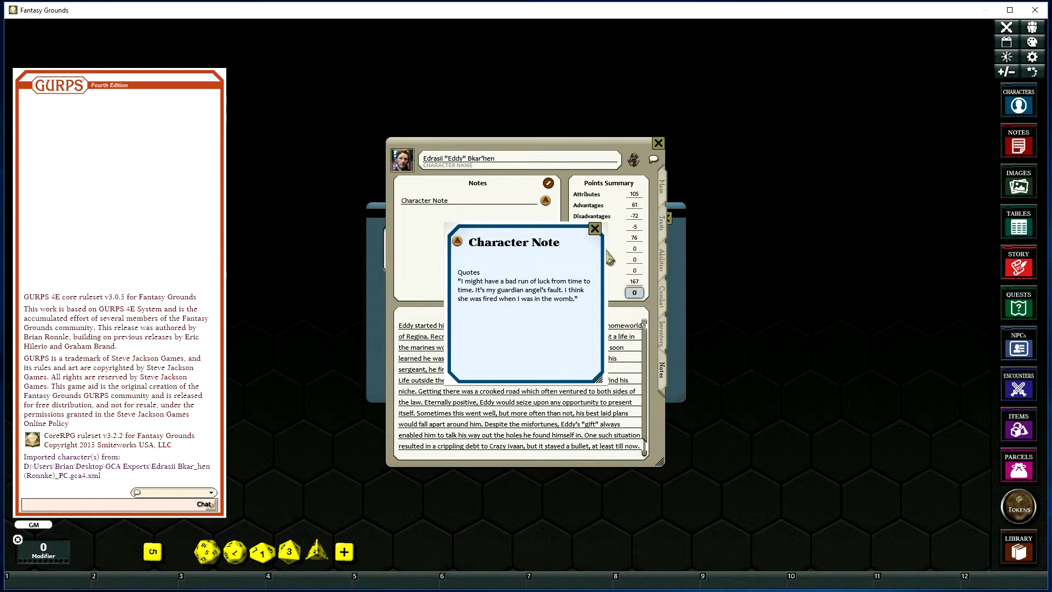
mouse_move(596, 228)
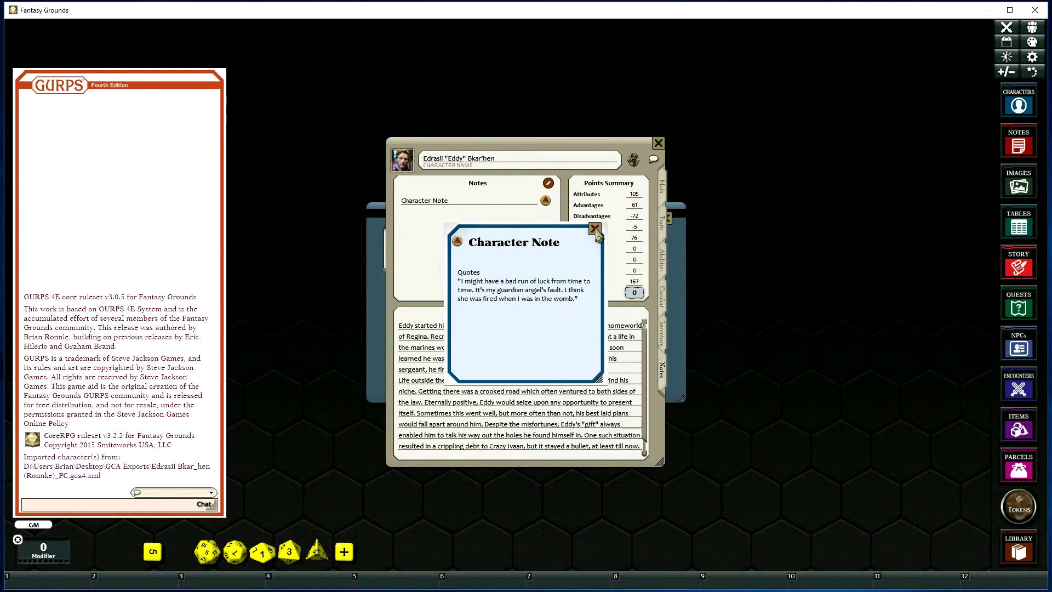
left_click(658, 142)
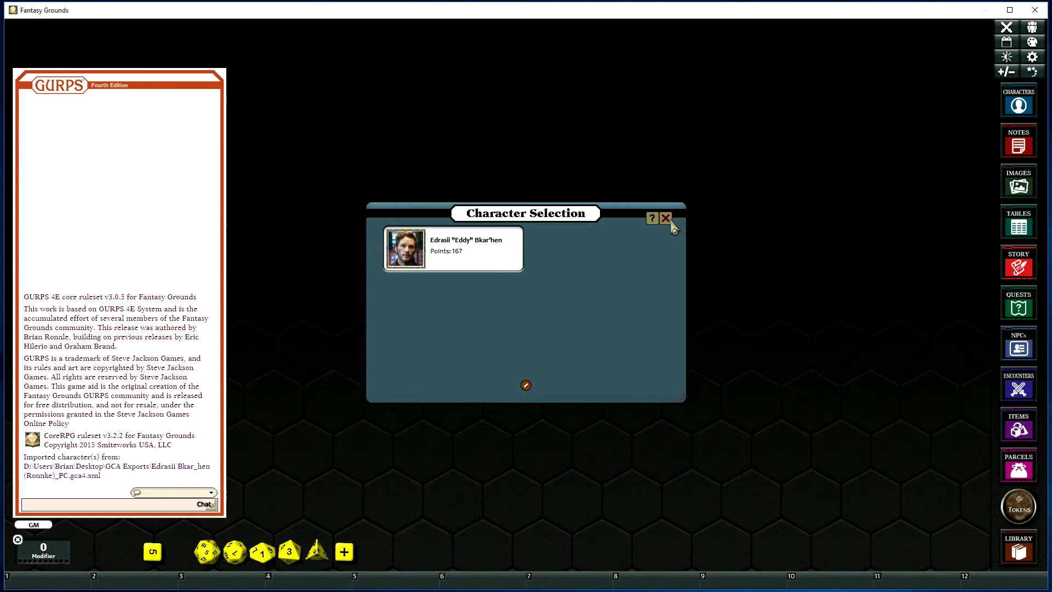
Step: Import the NPC export XML file via /importchar after closing the character list
left_click(665, 218)
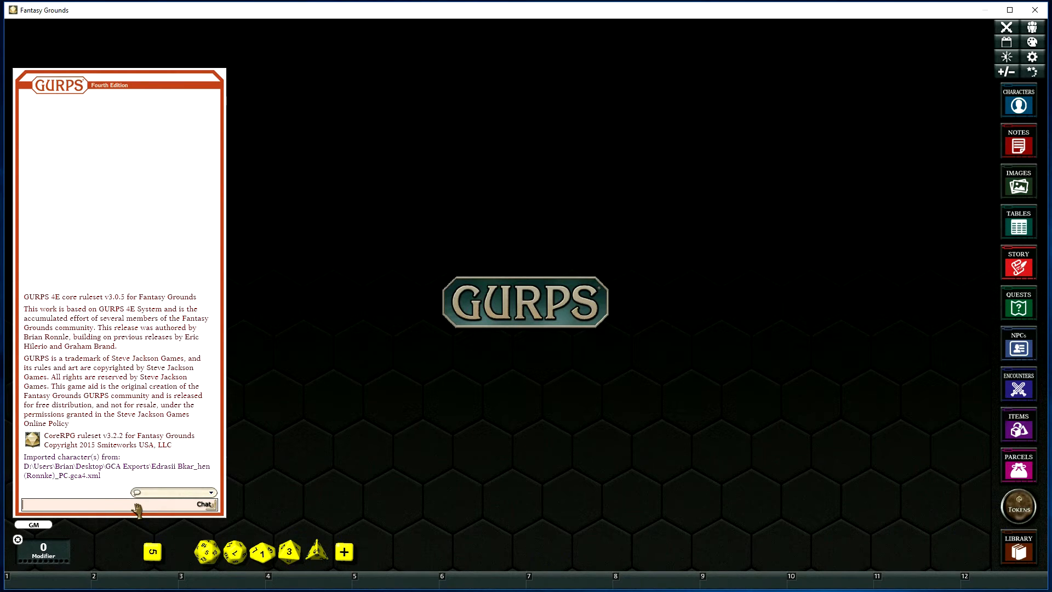
type("/importchar")
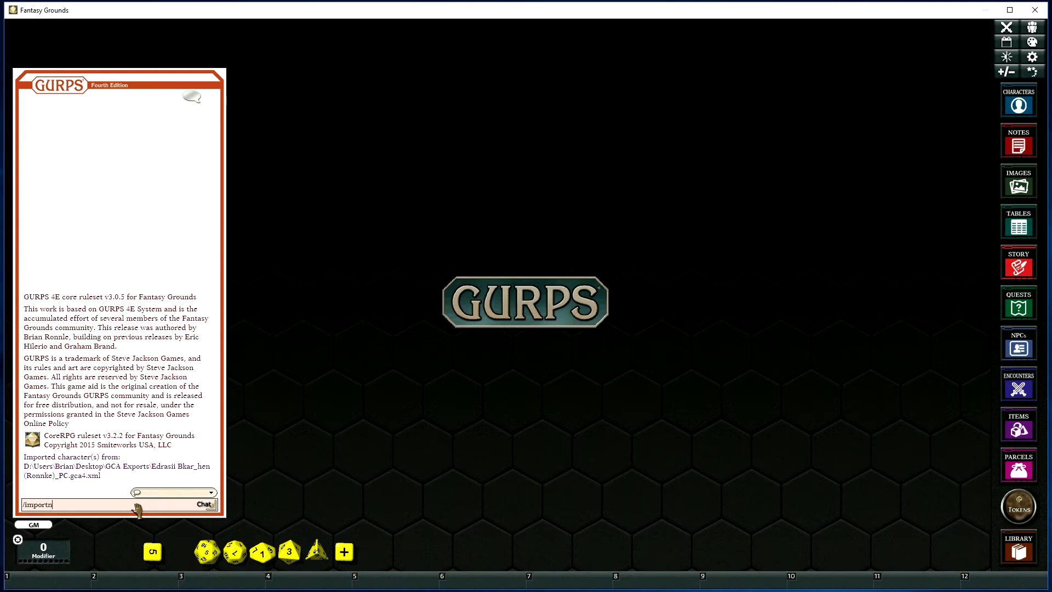
type("pc")
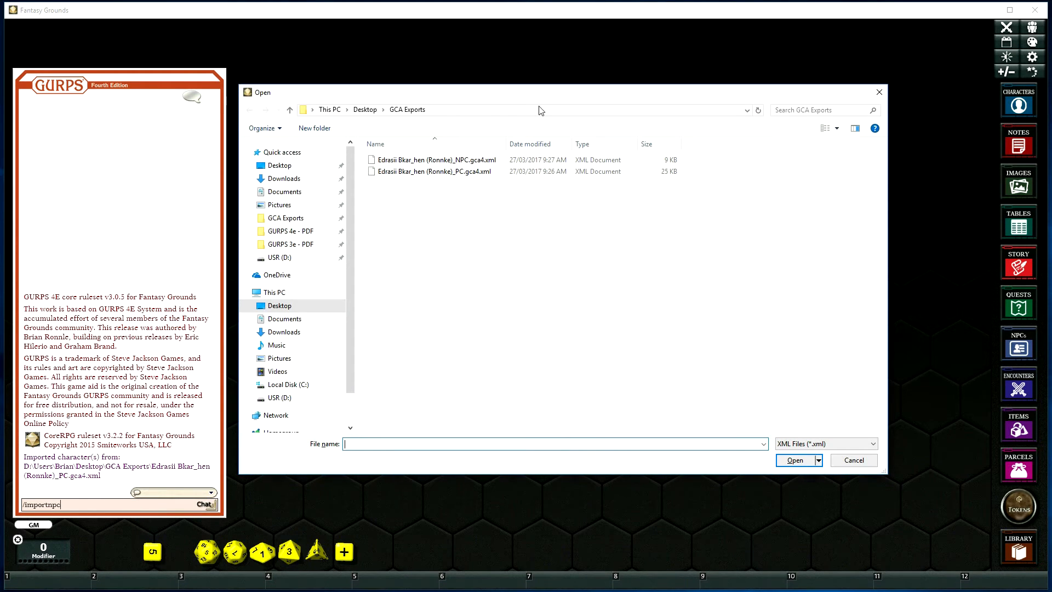
left_click(436, 160)
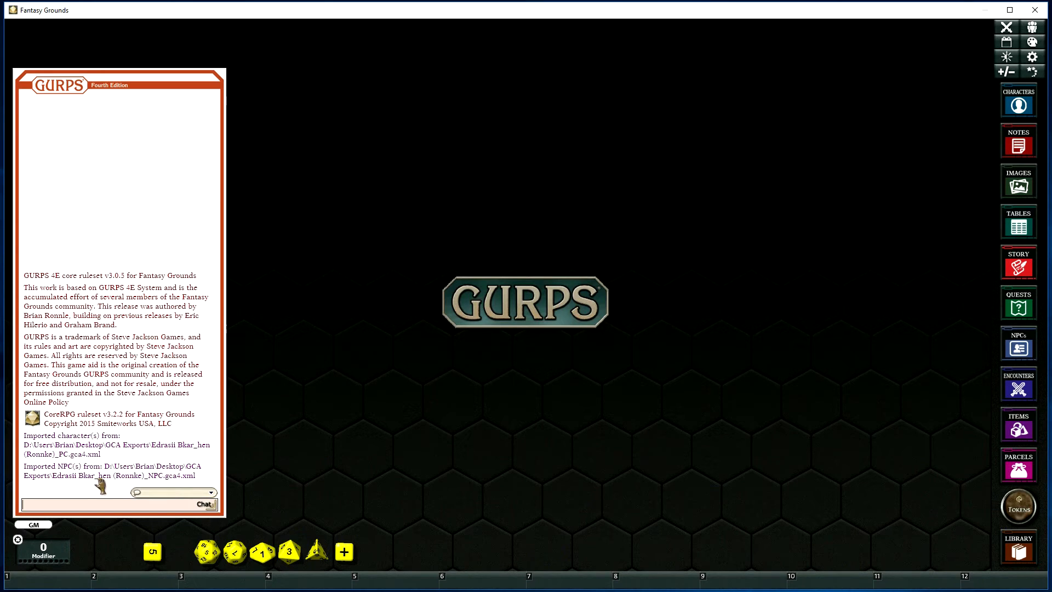
Step: Review the imported Eddy NPC record from the NPCs list and close its sheet
left_click(1018, 345)
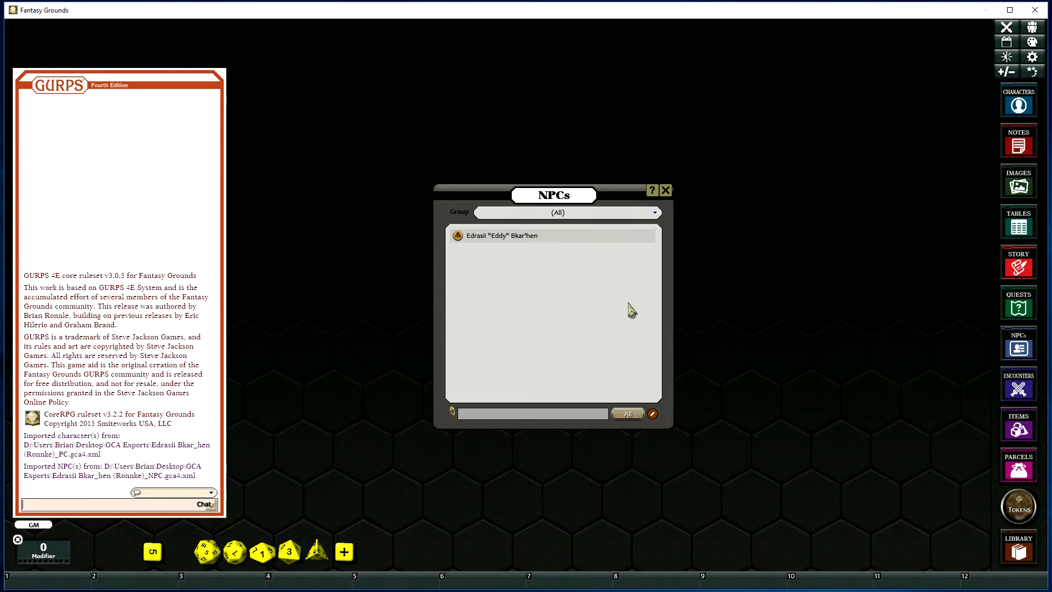
double_click(500, 236)
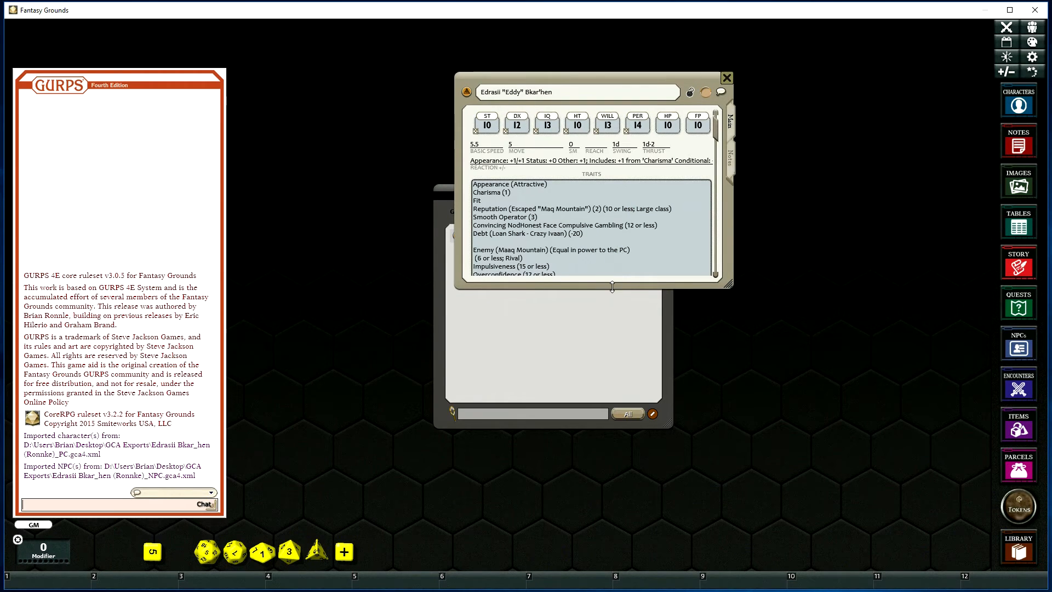
scroll("down", 3)
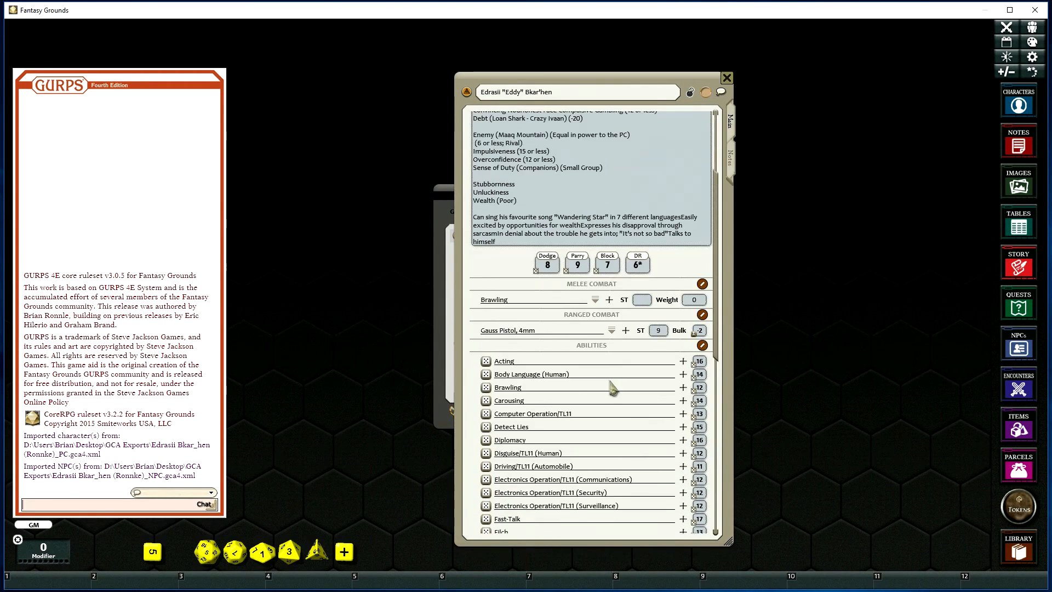
scroll("down", 3)
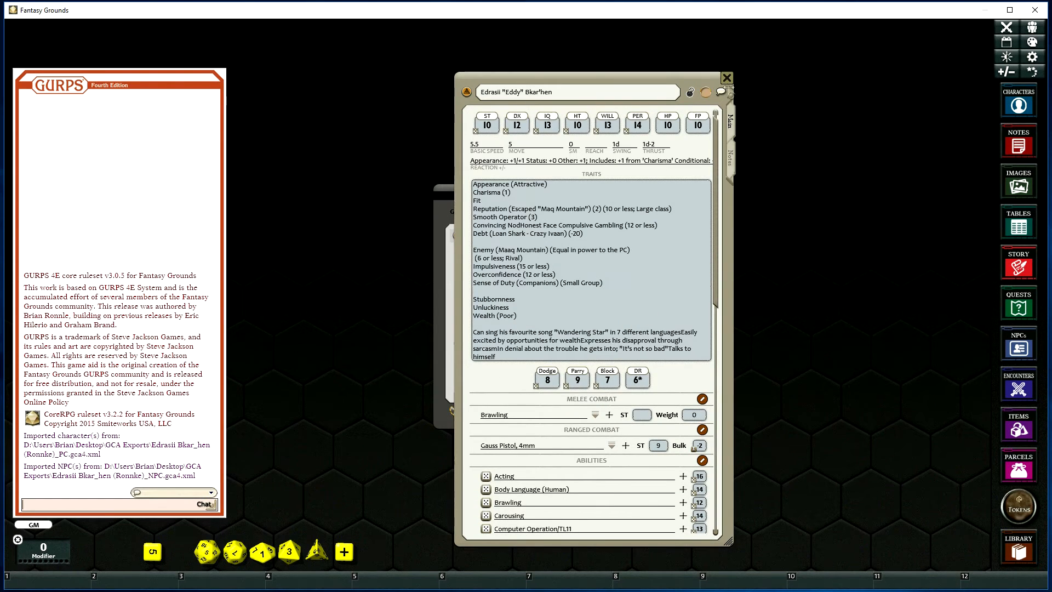
left_click(725, 78)
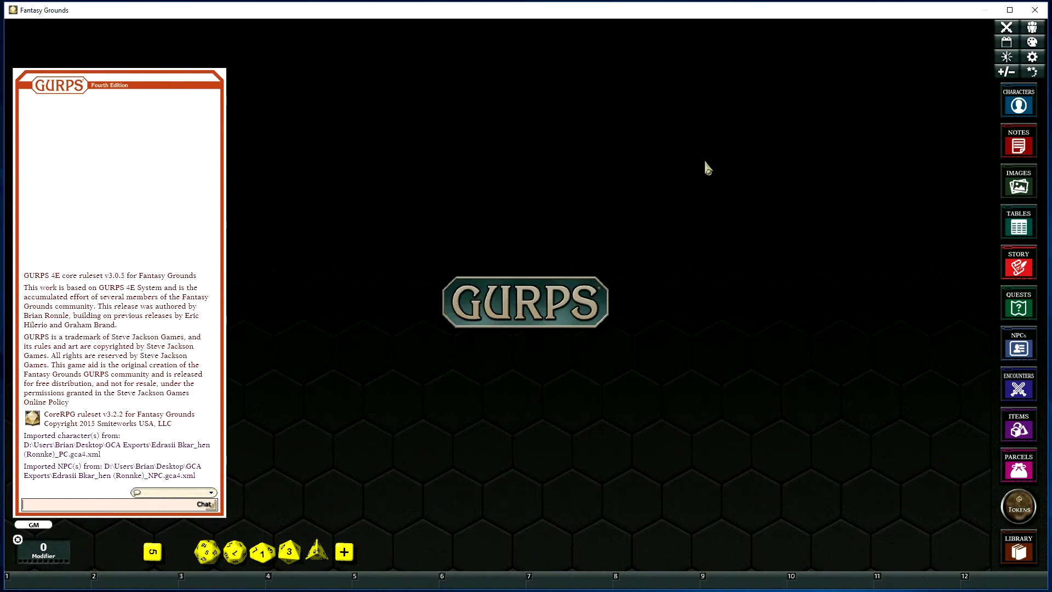
mouse_move(721, 155)
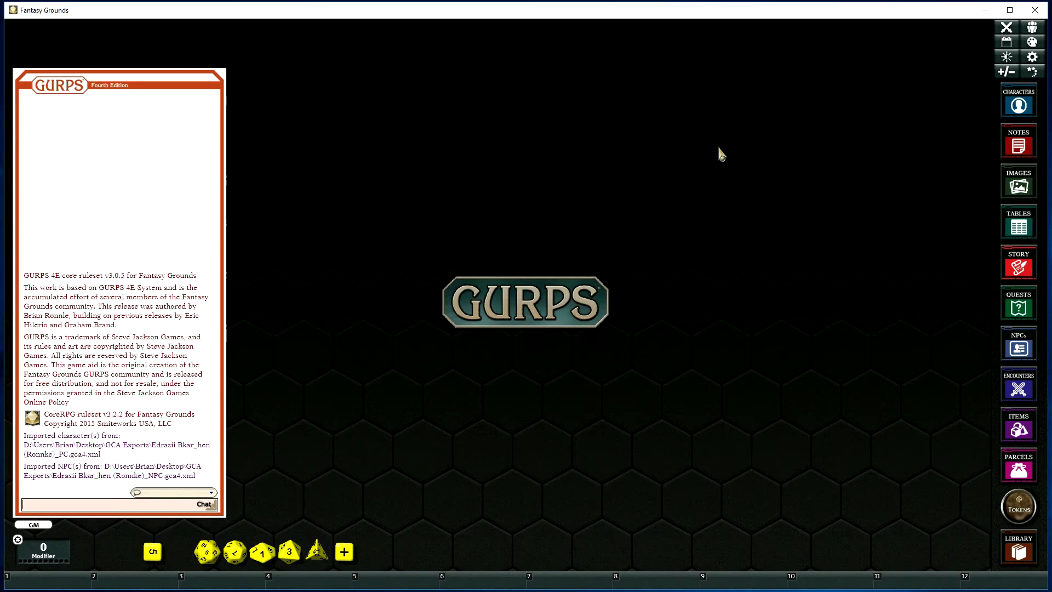
mouse_move(761, 215)
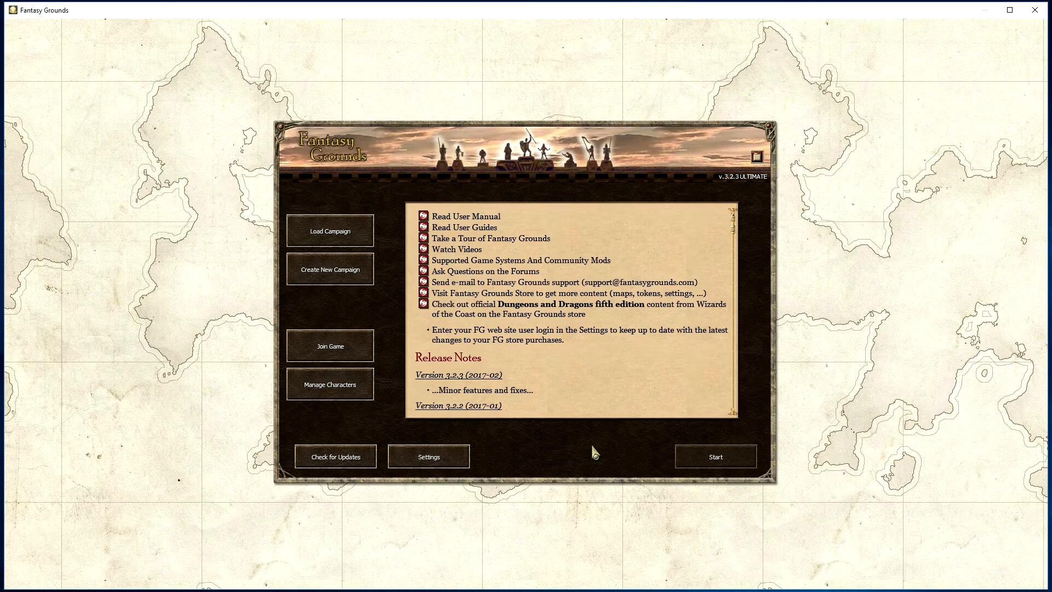
mouse_move(557, 442)
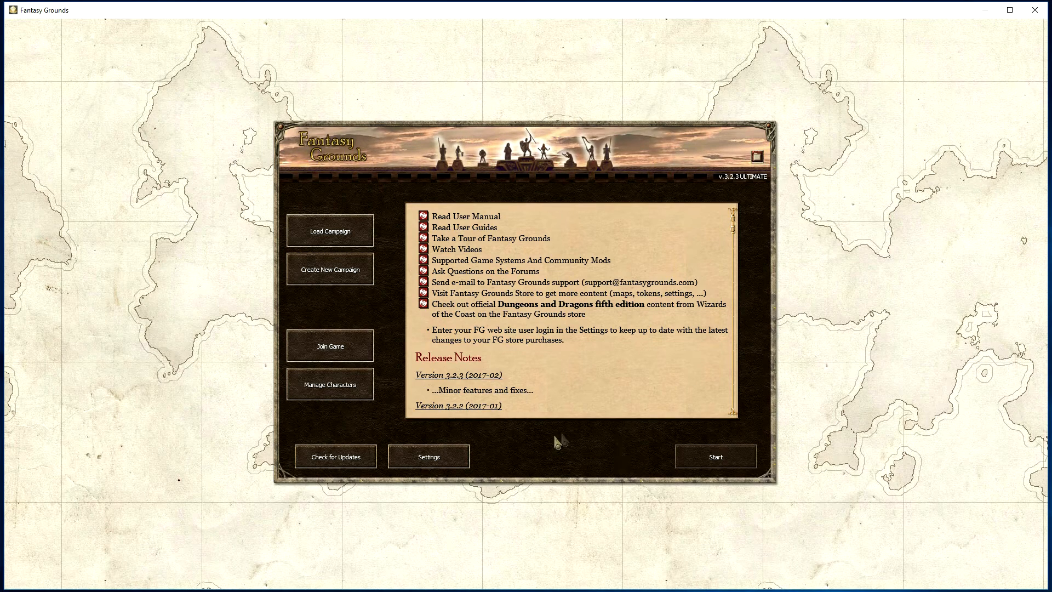
mouse_move(321, 401)
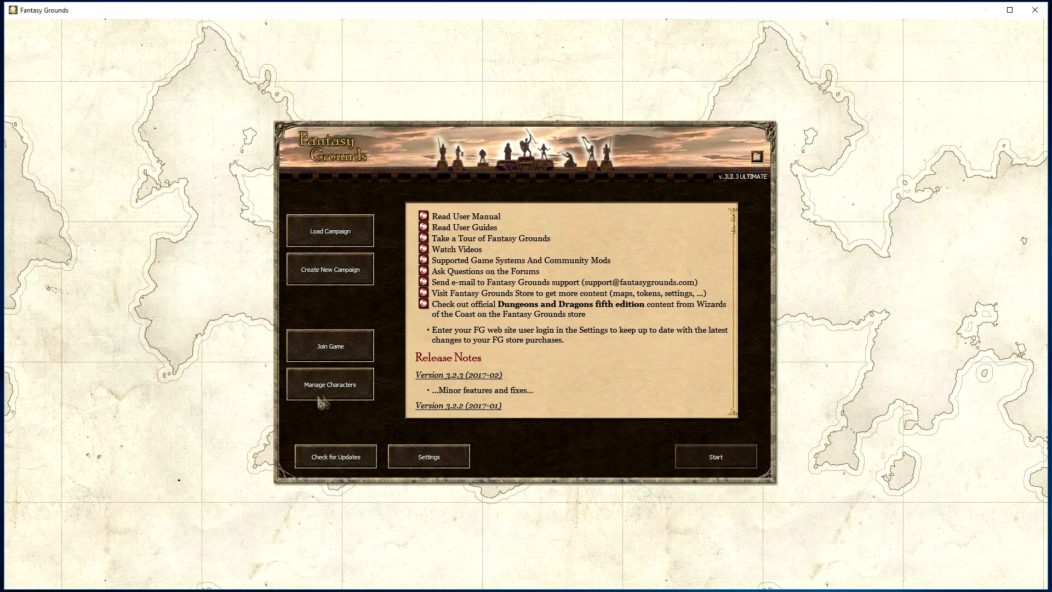
Step: Launch Manage Characters with the GURPS ruleset from the launcher
left_click(330, 384)
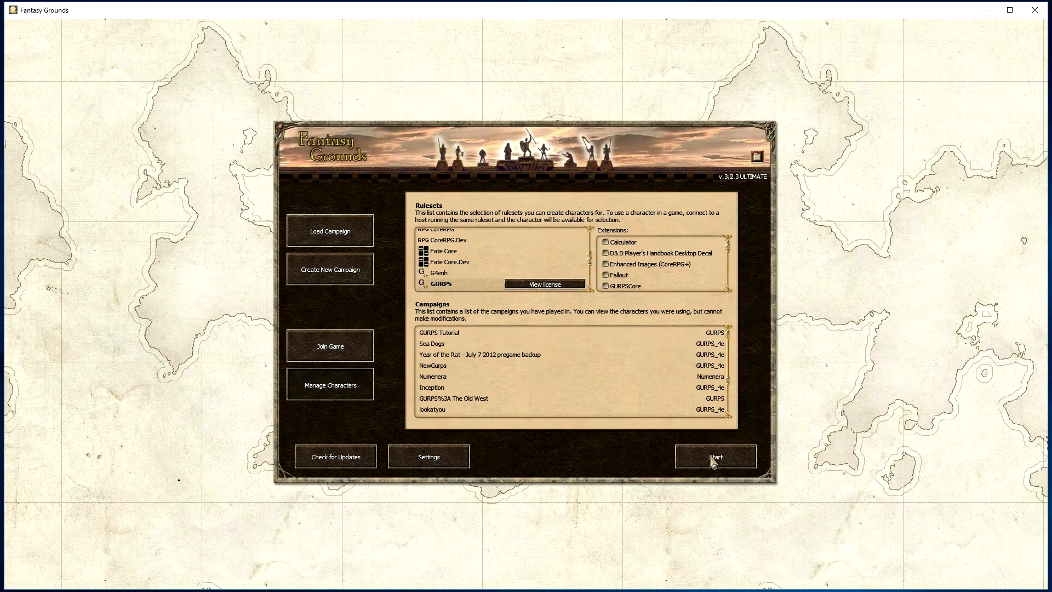
left_click(715, 456)
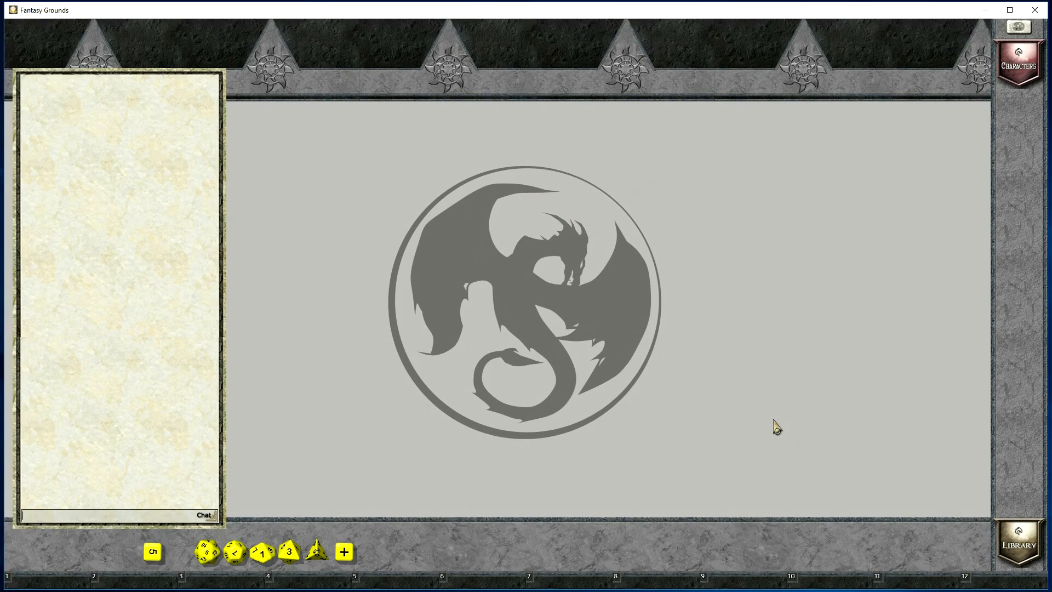
mouse_move(246, 496)
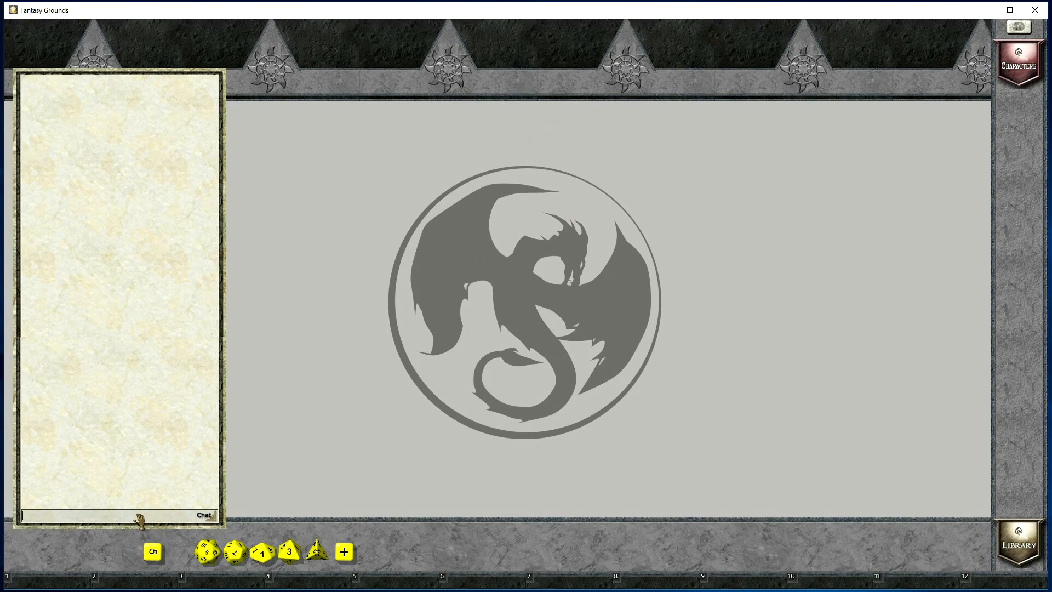
Step: Import the _PC.gca4.xml file as a local character via /importchar
type("/impor")
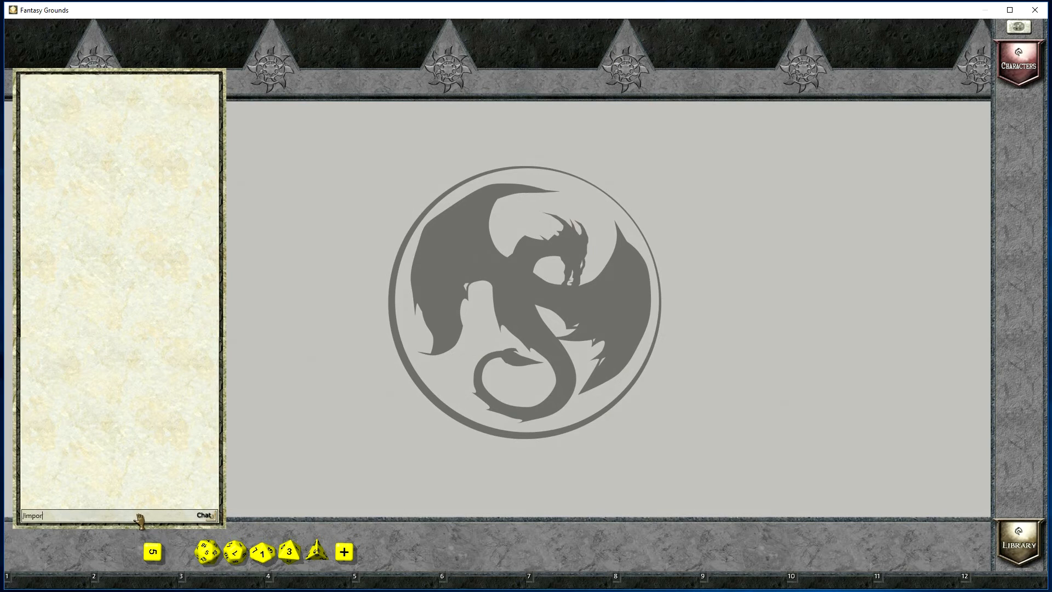
type("tchar")
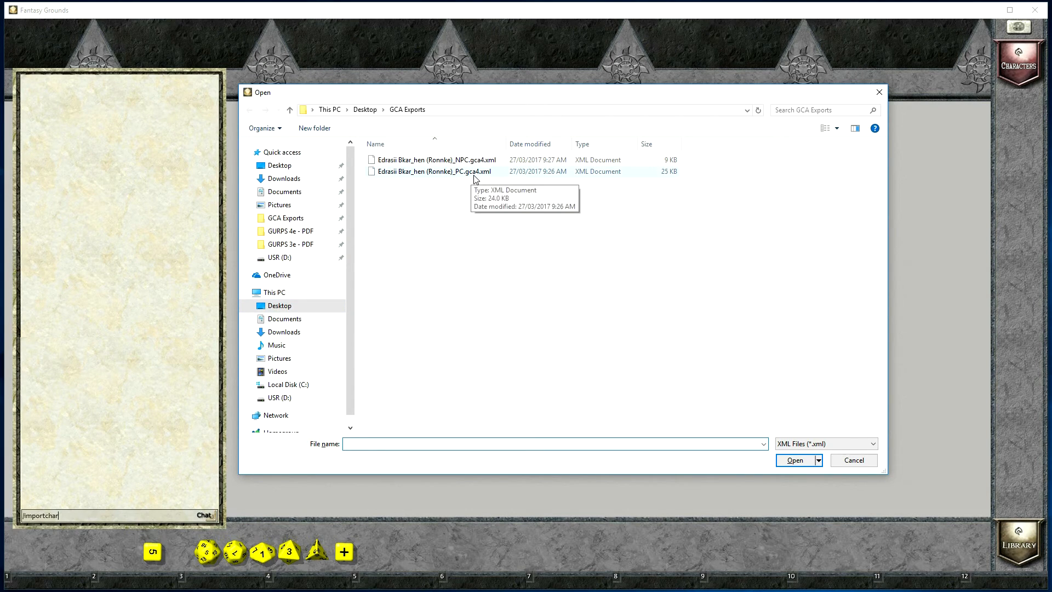
left_click(433, 171)
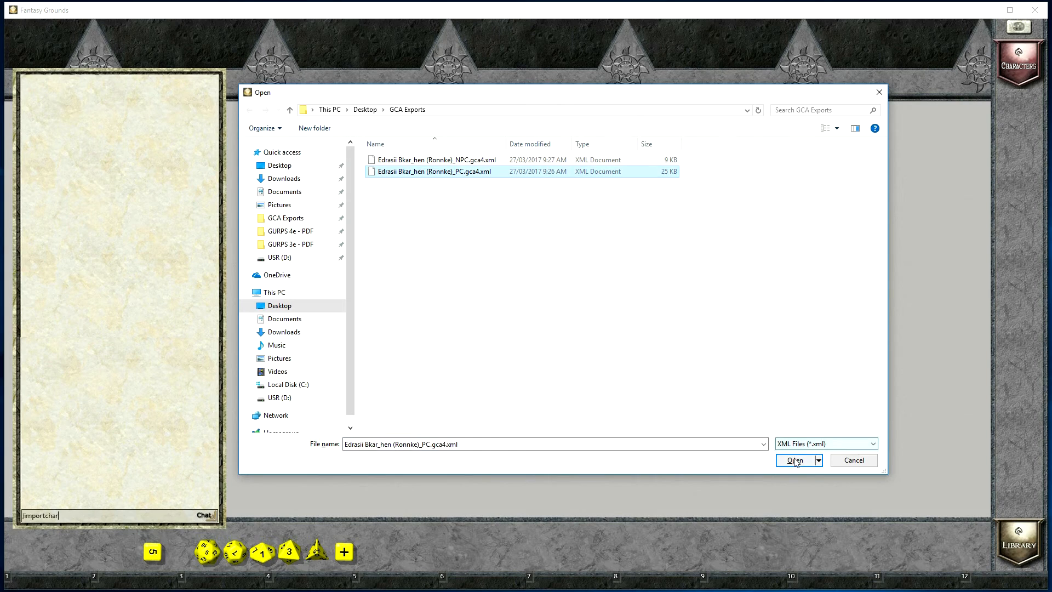
left_click(794, 460)
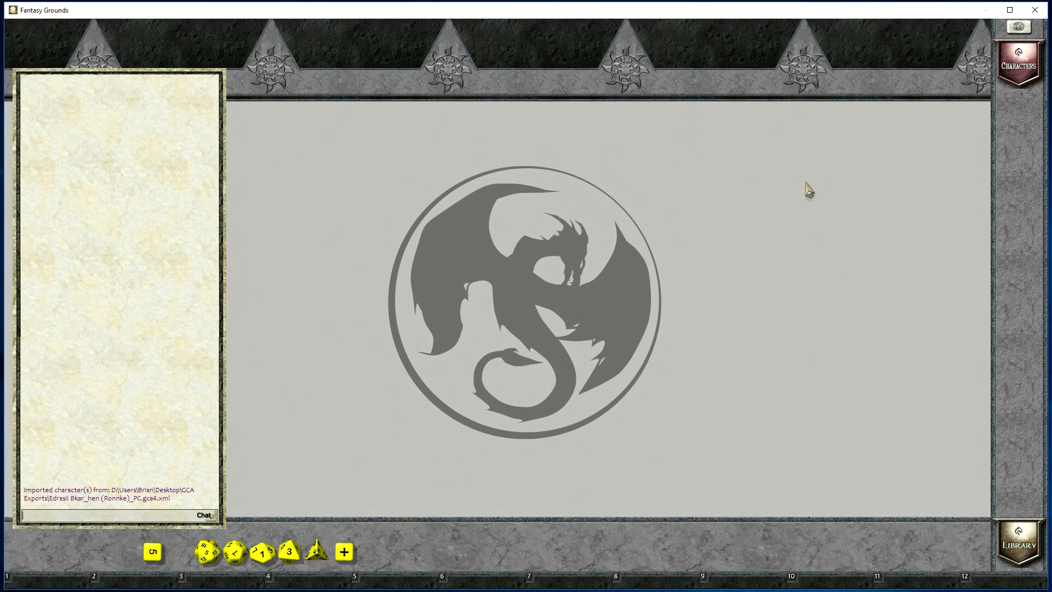
Step: Review Eddy from the local Characters list, checking the Combat tab, and close the sheet
left_click(1019, 66)
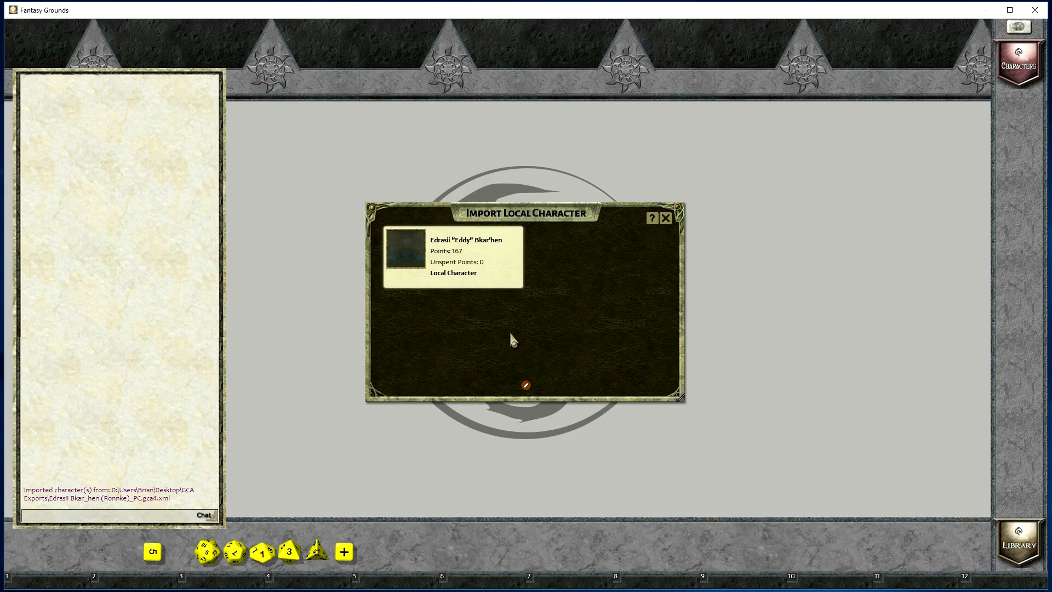
mouse_move(594, 322)
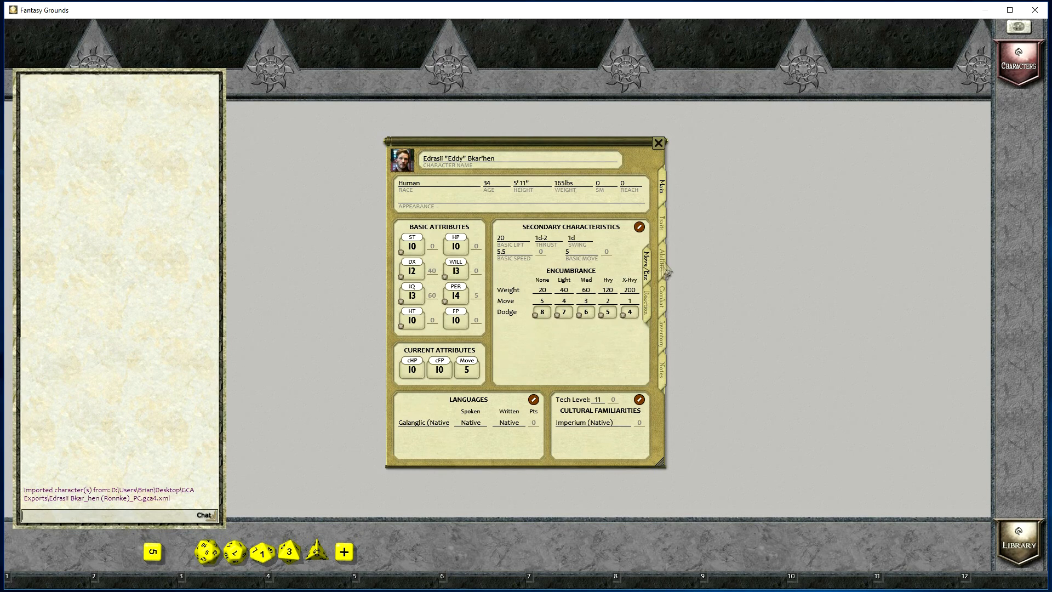
left_click(660, 274)
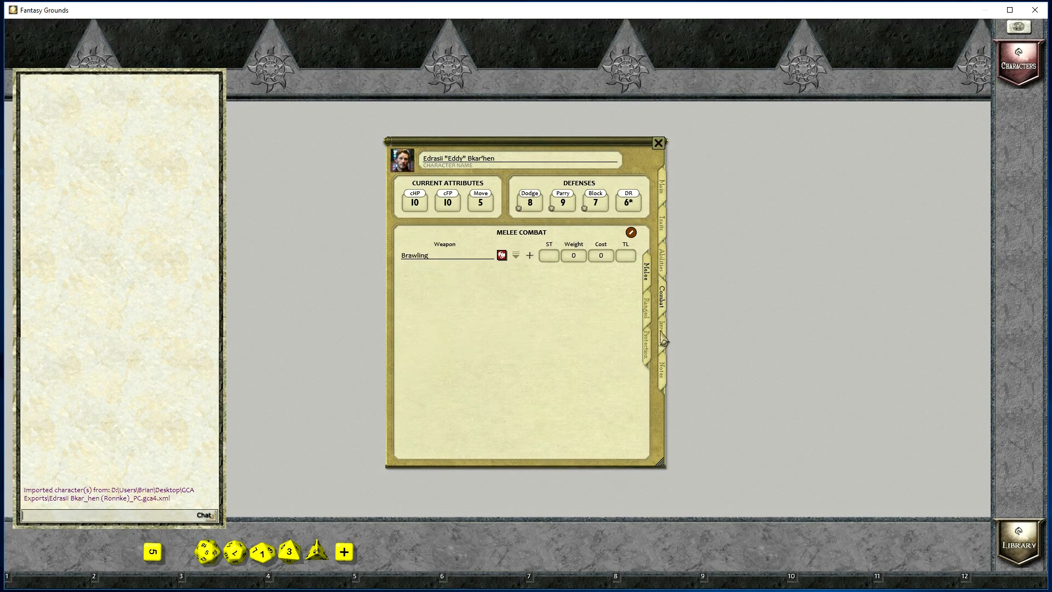
left_click(665, 187)
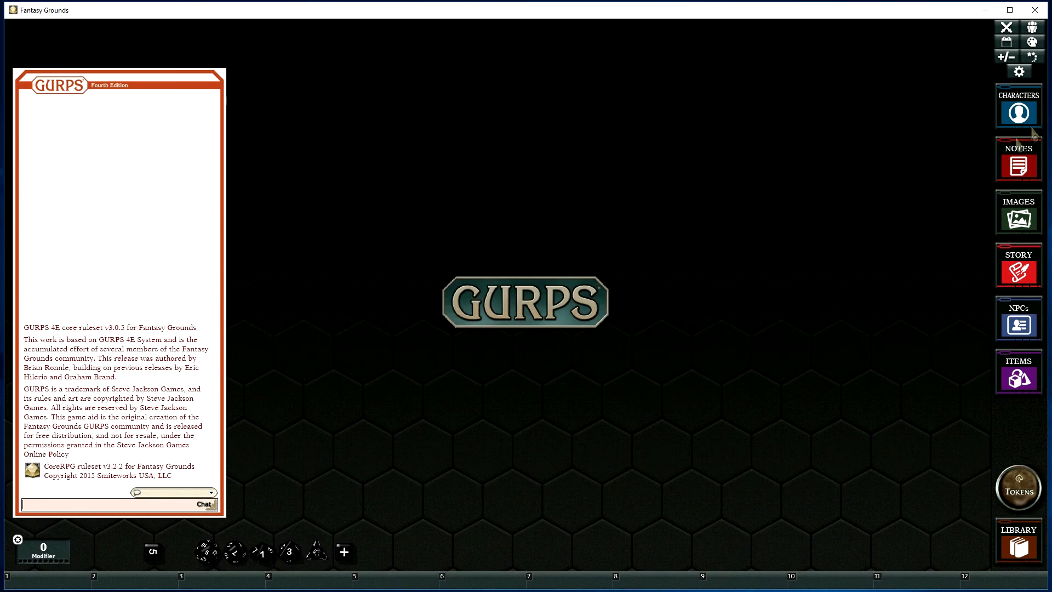
mouse_move(1018, 111)
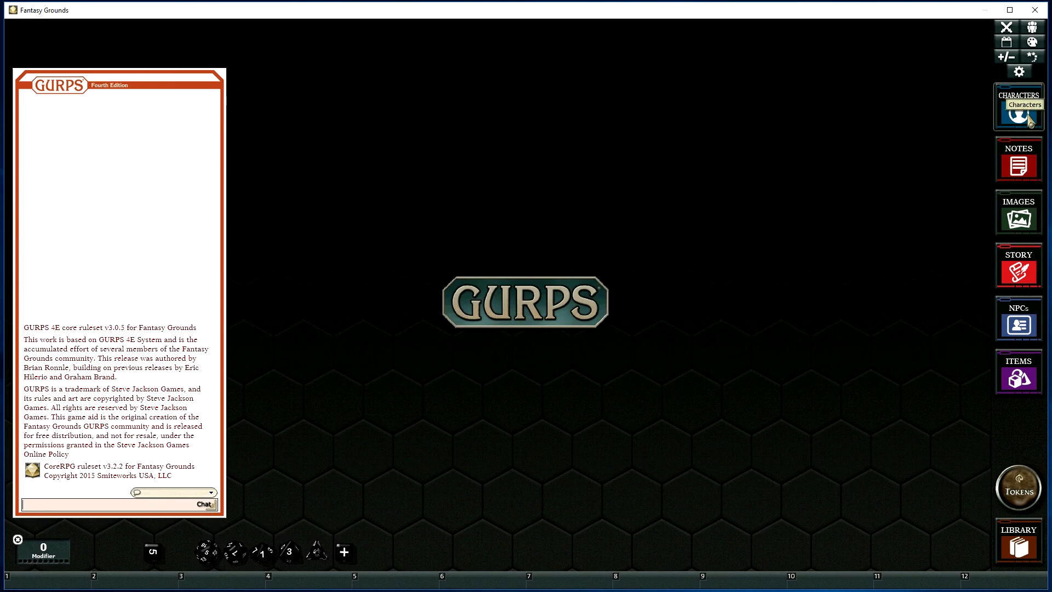
Step: Show the hosted campaign's Character Selection list
left_click(1019, 108)
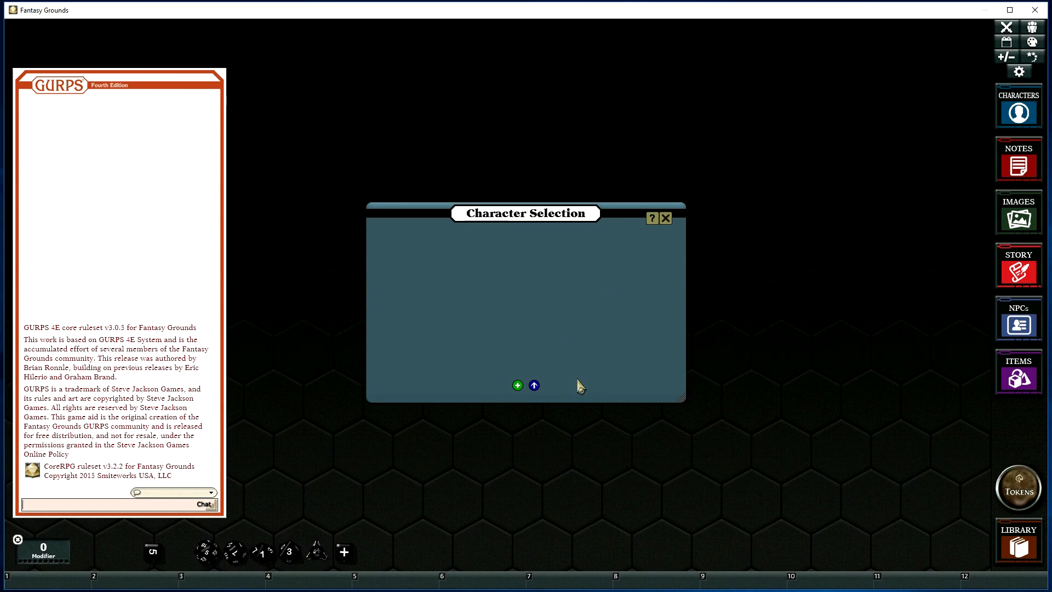
mouse_move(535, 384)
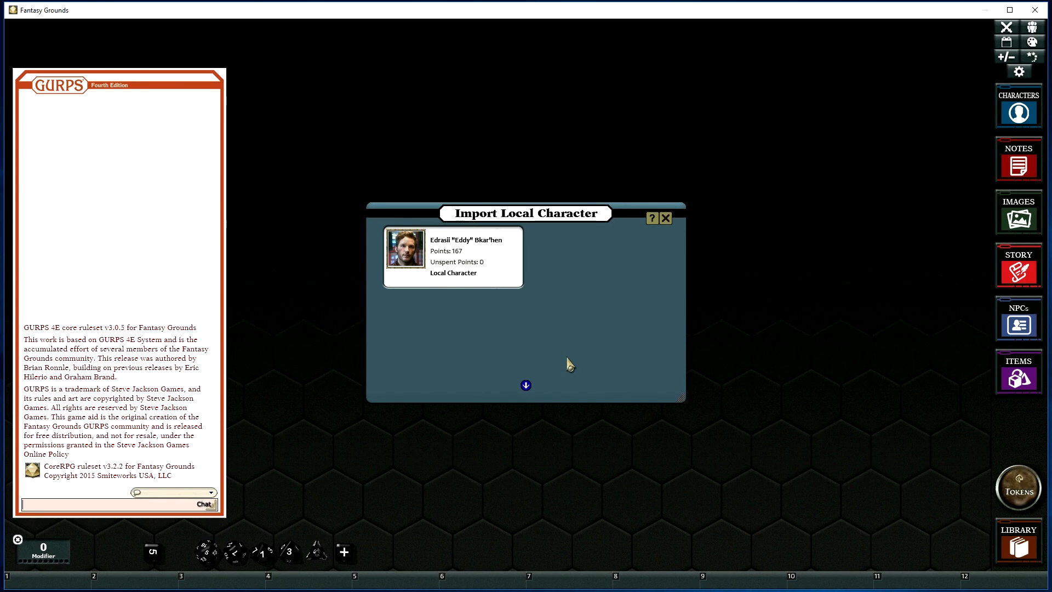
mouse_move(462, 276)
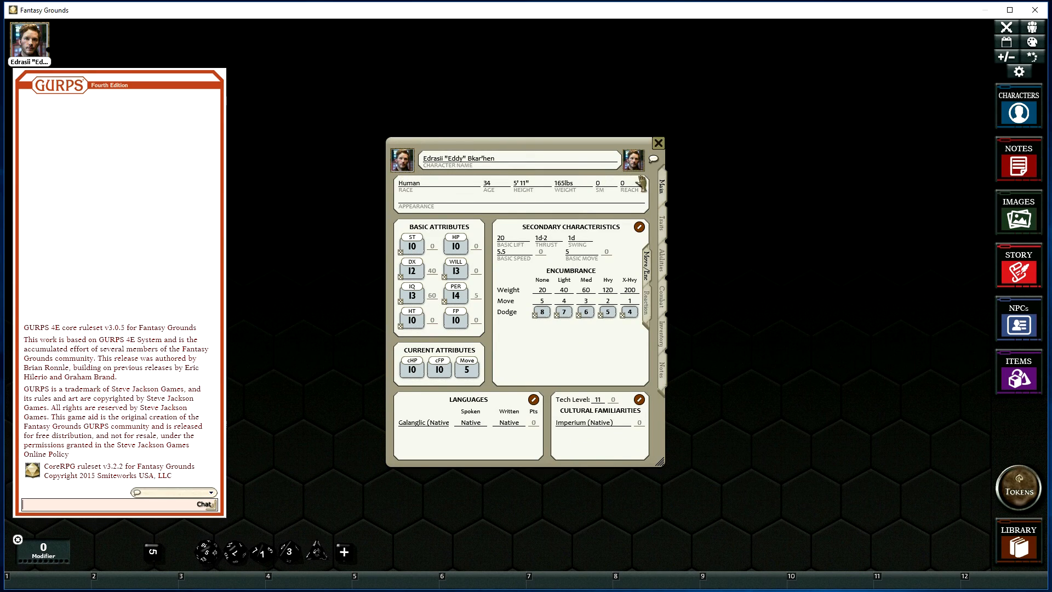
Step: Assign the 'eddy' token from the Tokens library to Eddy's sheet
left_click(1019, 487)
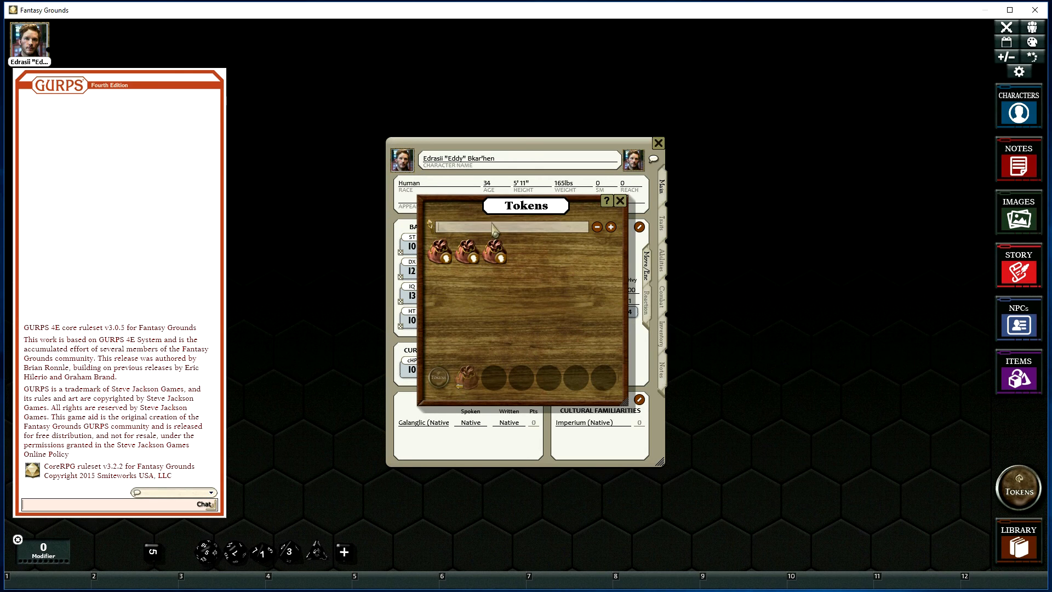
type("eddy")
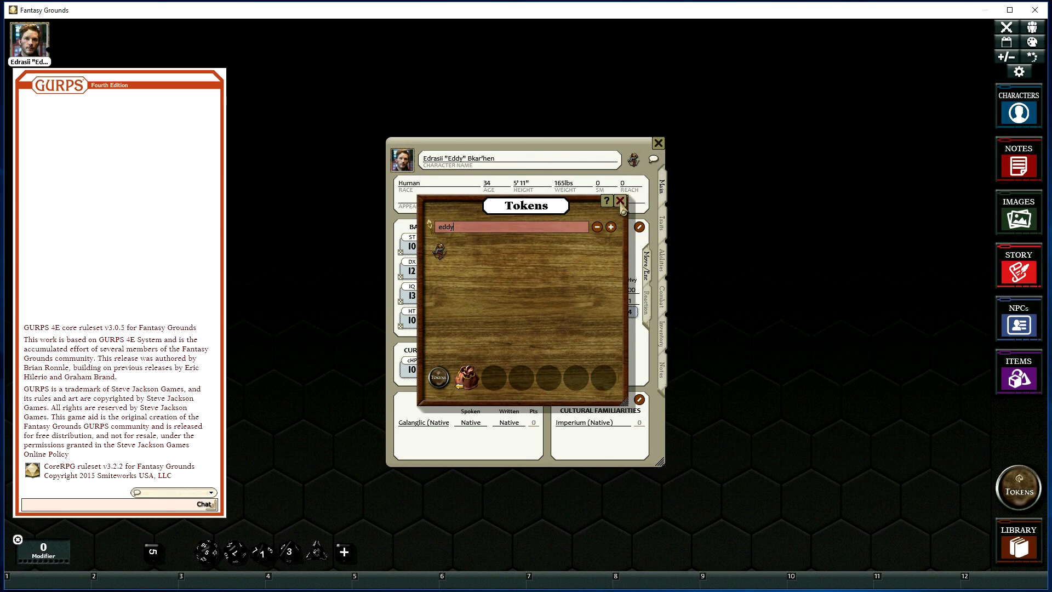
left_click(619, 202)
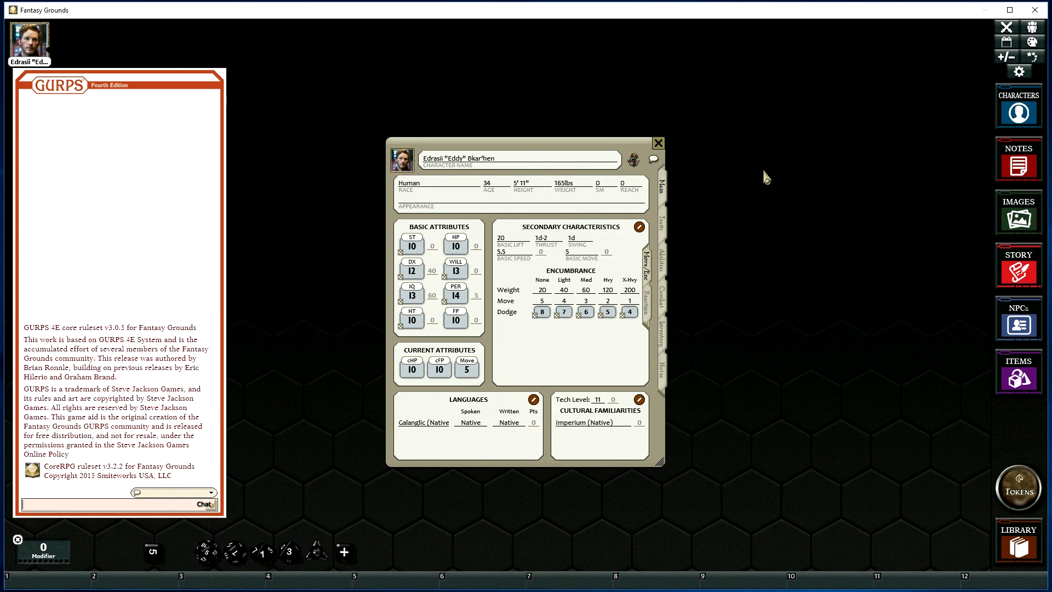